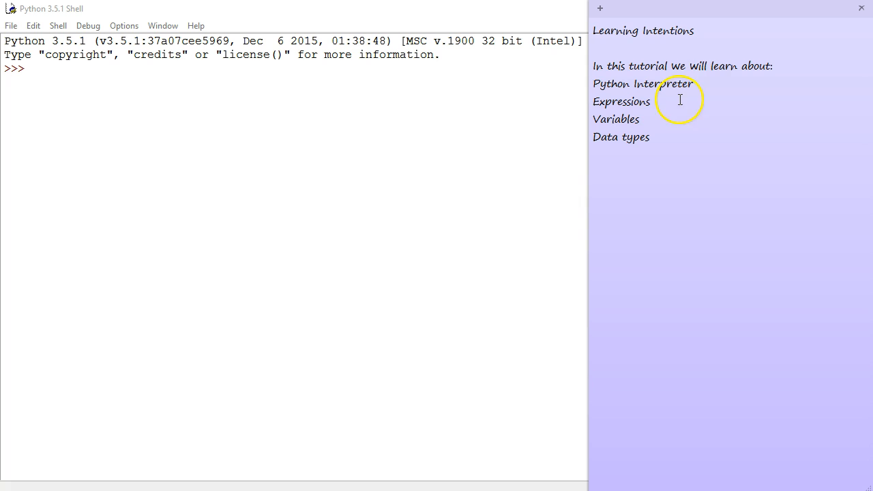
# Dismiss the learning-intentions note so only the empty IDLE shell prompt remains
pyautogui.doubleClick(644, 83)
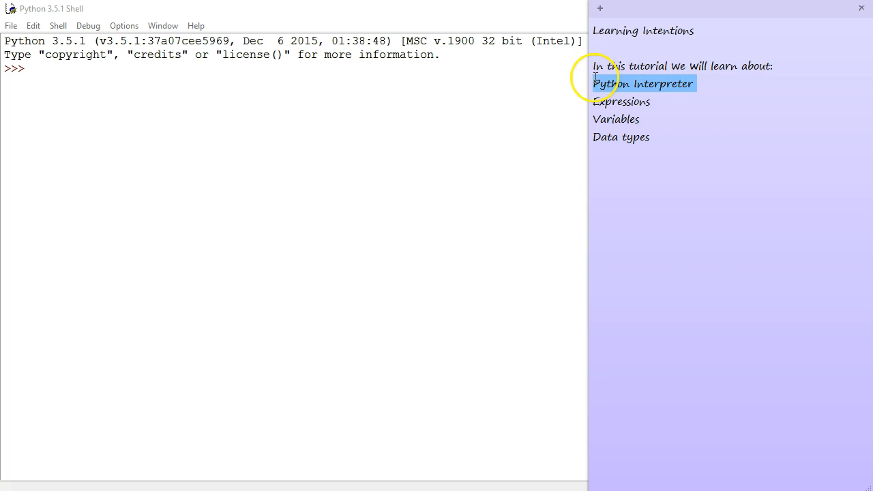
pyautogui.click(656, 101)
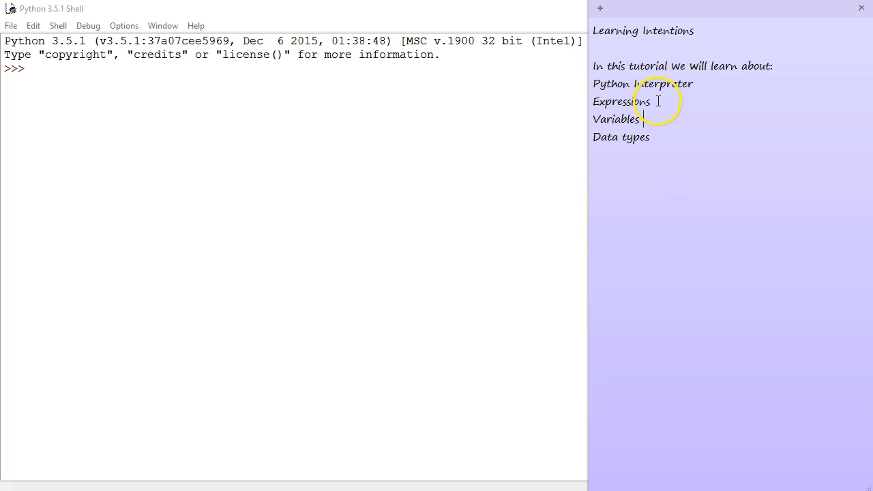
pyautogui.doubleClick(622, 101)
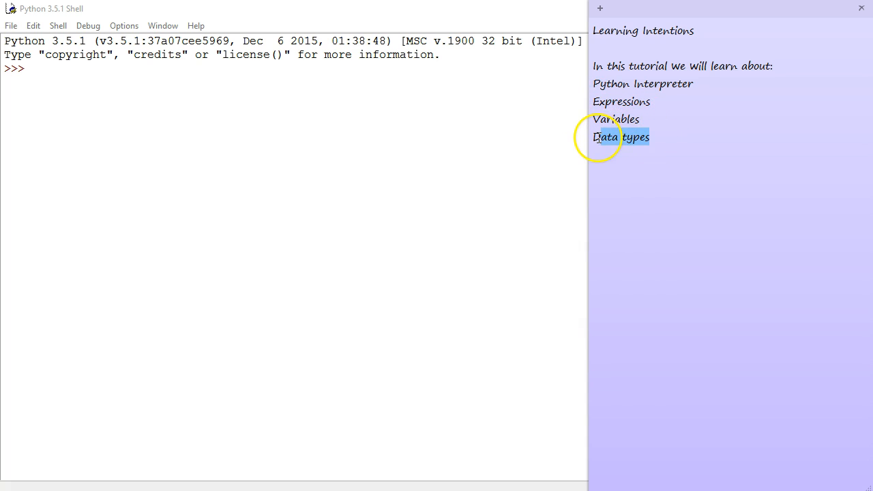
pyautogui.click(512, 131)
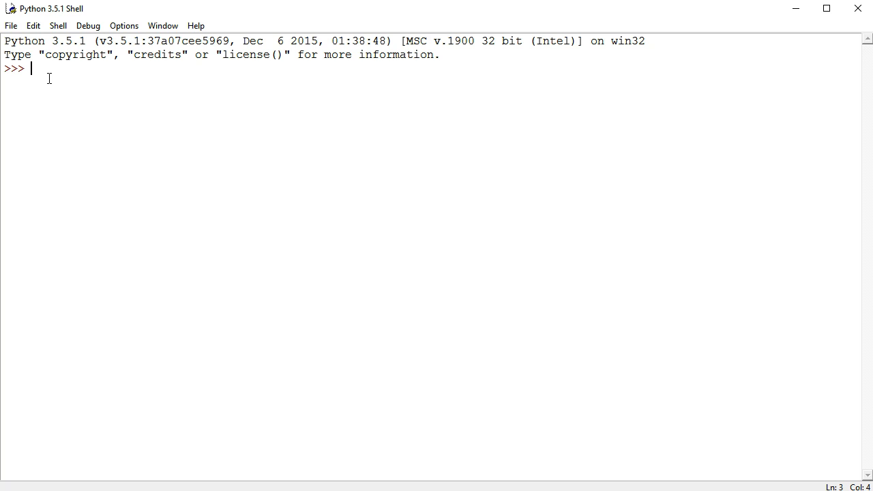
# Enter unquoted Hello and an unquoted greeting sentence, producing a NameError and a SyntaxError
pyautogui.write('Hello my')
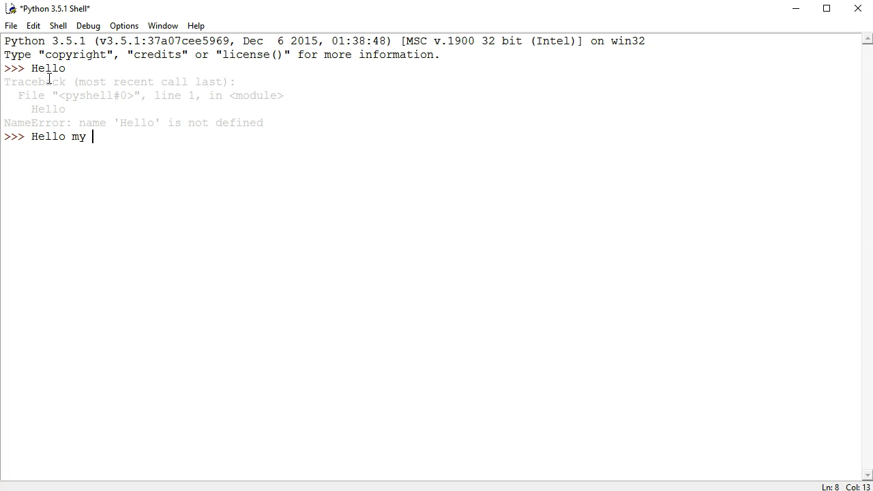
pyautogui.write('name is Sanjin')
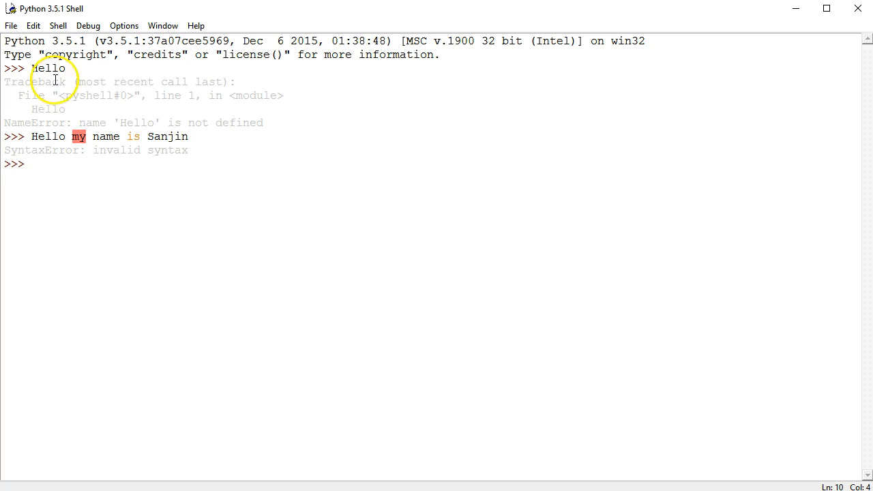
pyautogui.click(134, 136)
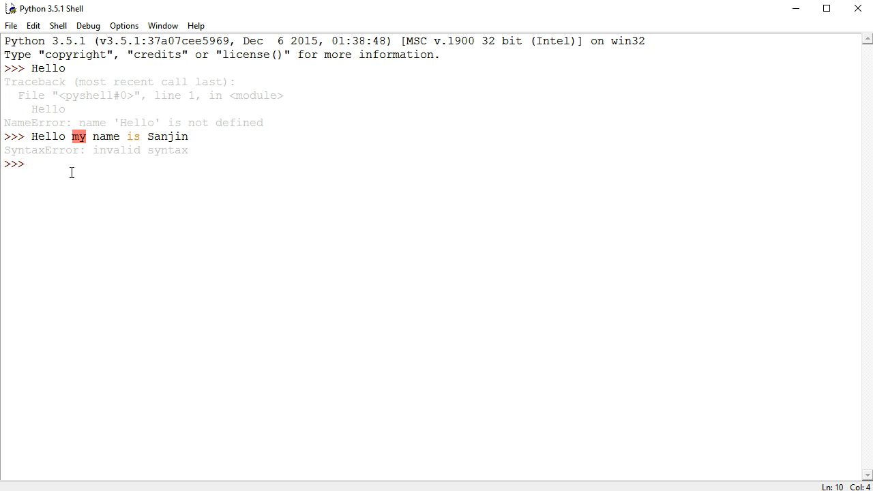
# Evaluate 5+5 giving 10 and 5+4*3 giving 17, fixing a mistyped equals sign
pyautogui.write('5+5')
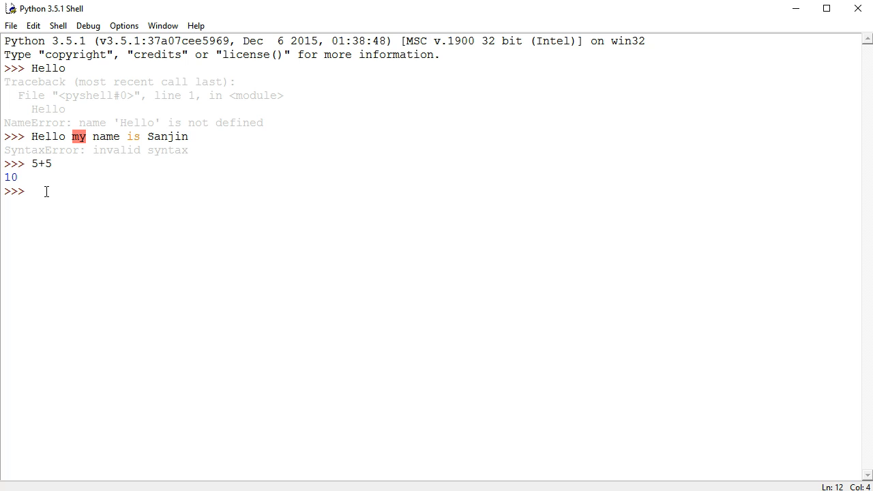
pyautogui.write('5=5')
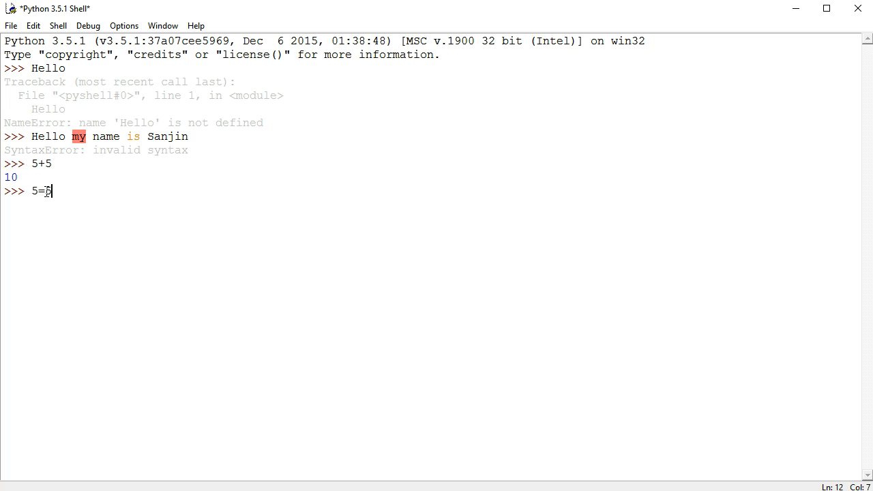
pyautogui.press('BackSpace')
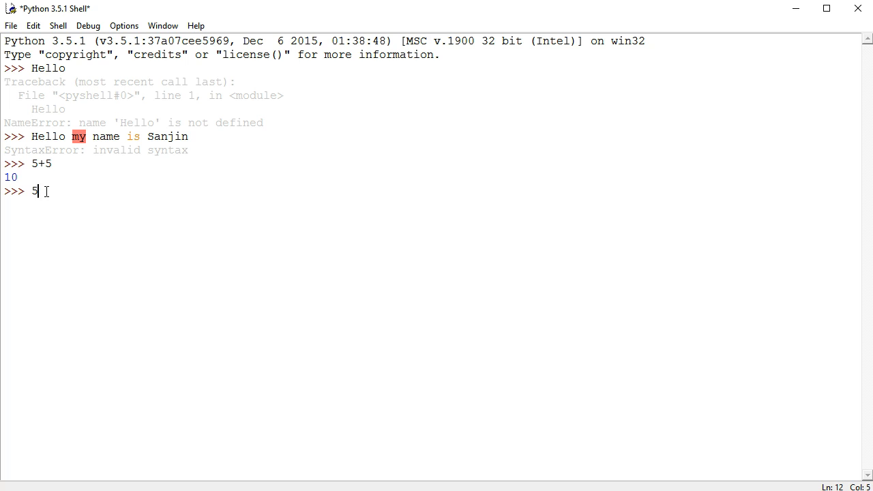
pyautogui.write('+2')
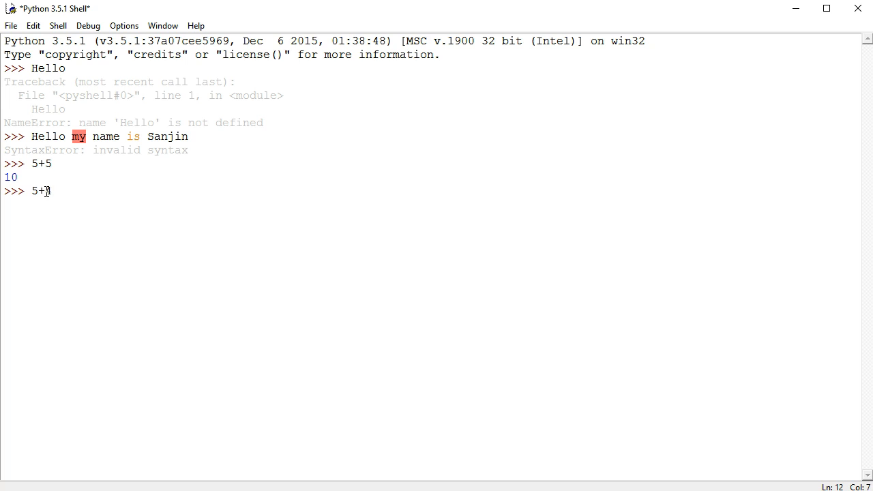
pyautogui.write('*')
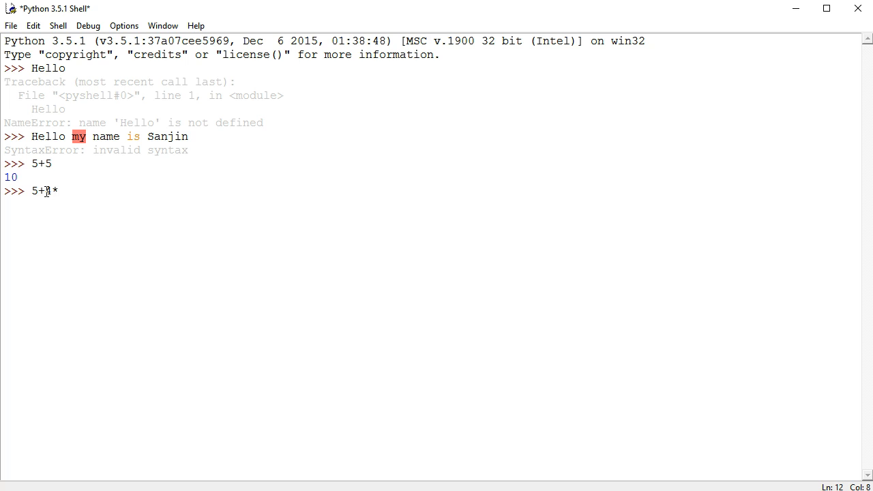
pyautogui.write('3')
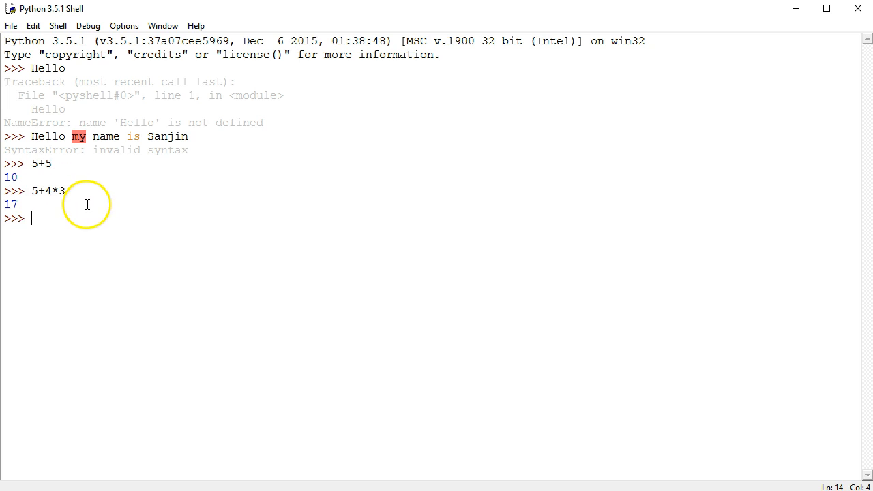
pyautogui.moveTo(74, 236)
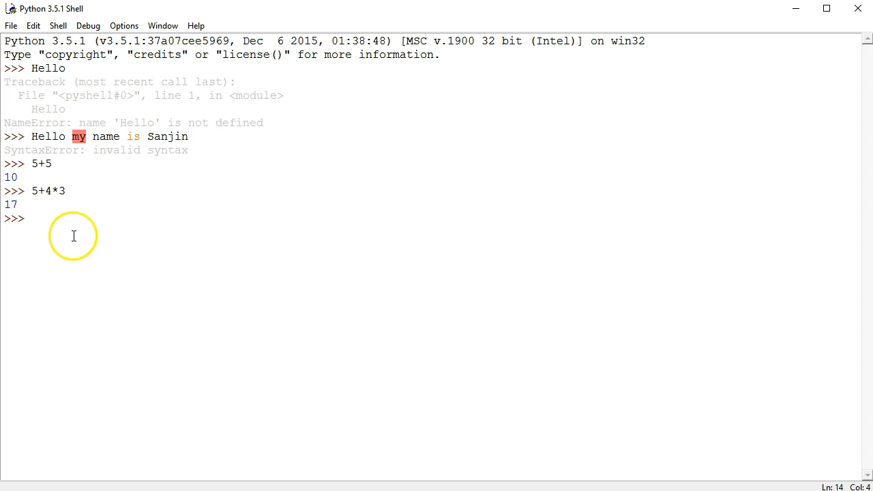
pyautogui.moveTo(58, 218)
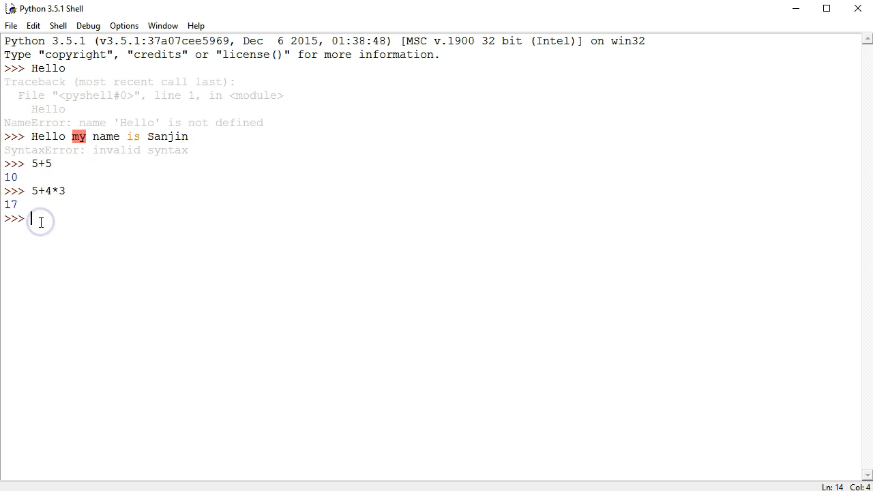
# Evaluate 20/5, which prints 4.0
pyautogui.write('20/')
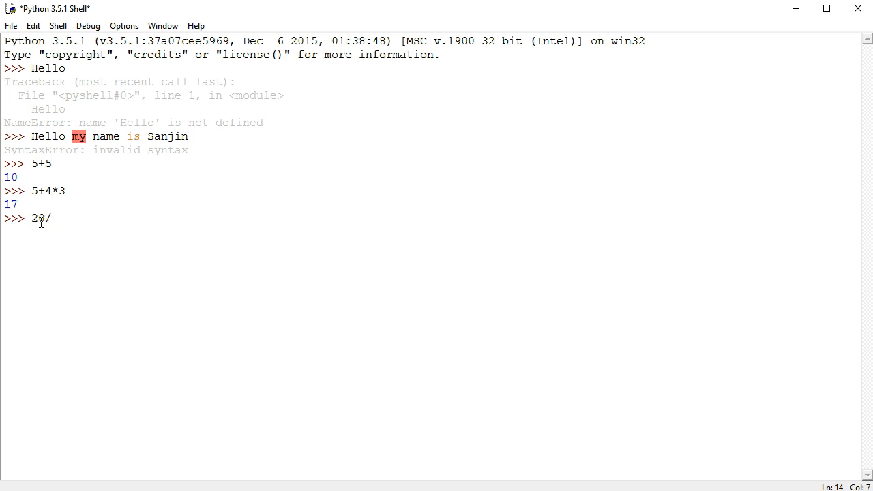
pyautogui.write('5')
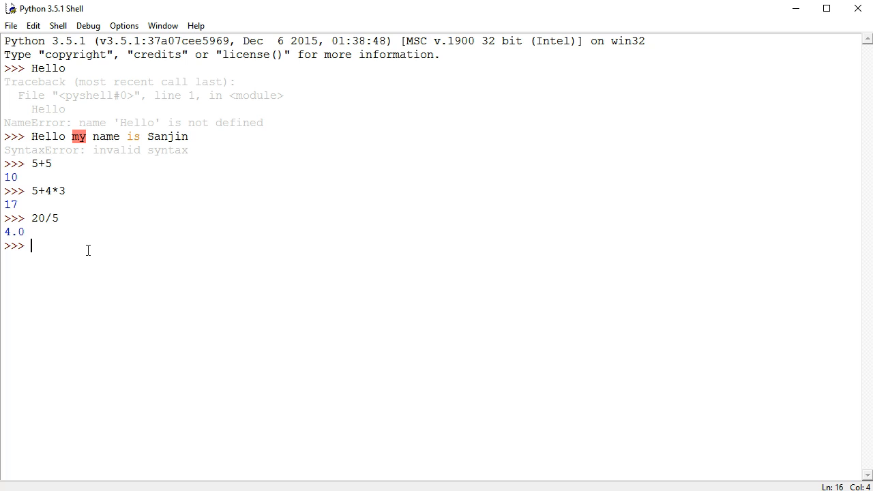
# See x + 5 = 10 rejected, then assign x = 15 and evaluate x + 4 to get 19
pyautogui.write('x +')
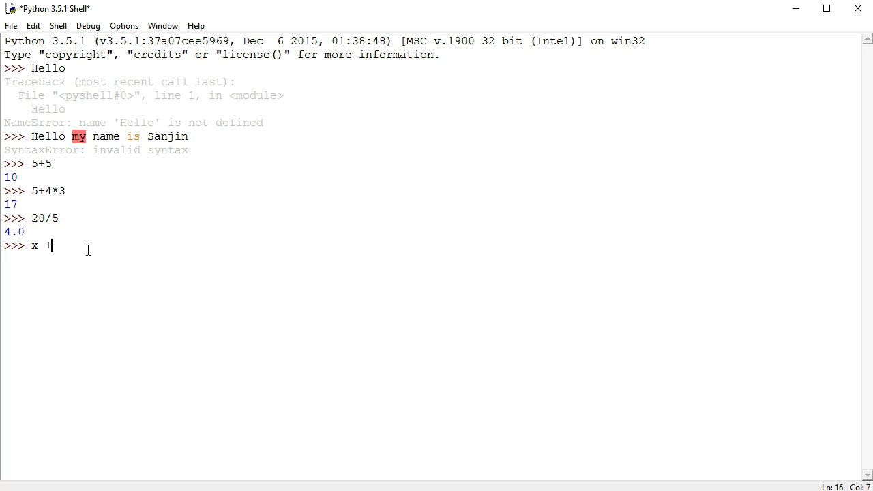
pyautogui.write('5 =')
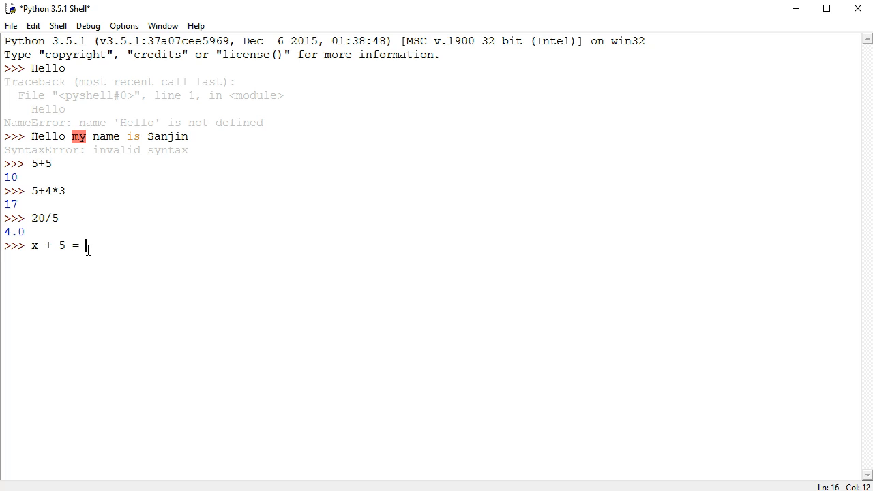
pyautogui.write('10')
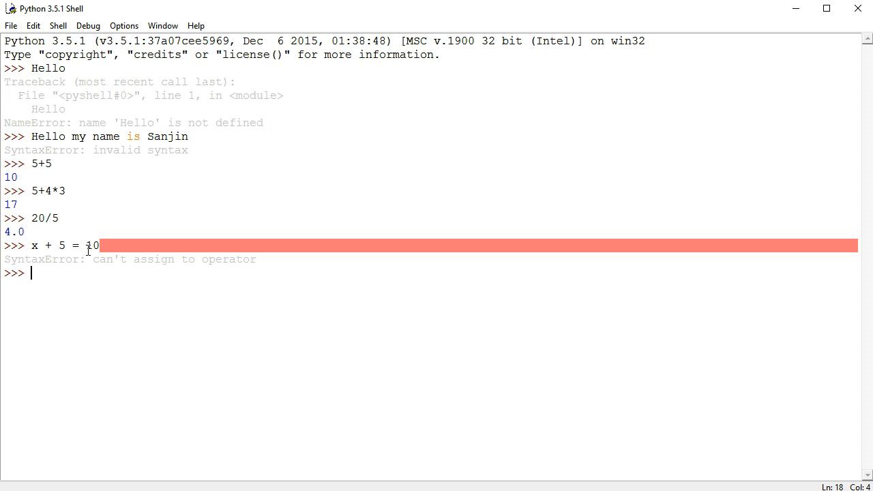
pyautogui.write('x')
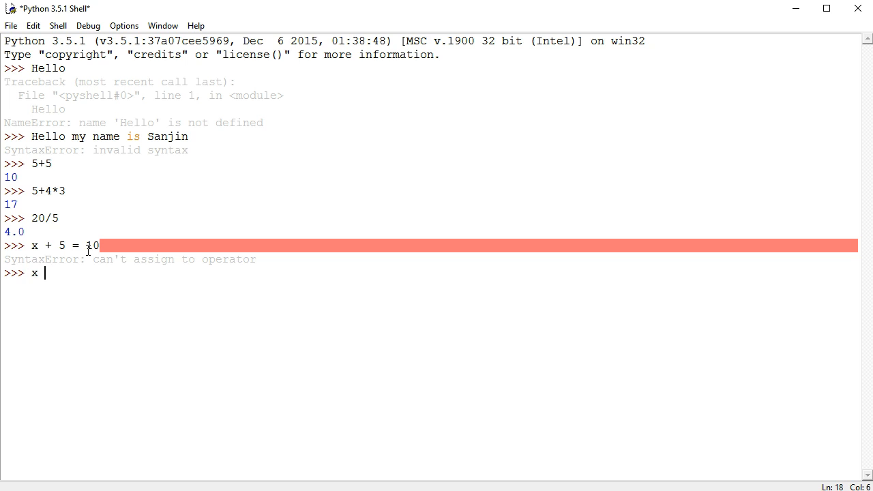
pyautogui.write('= 15')
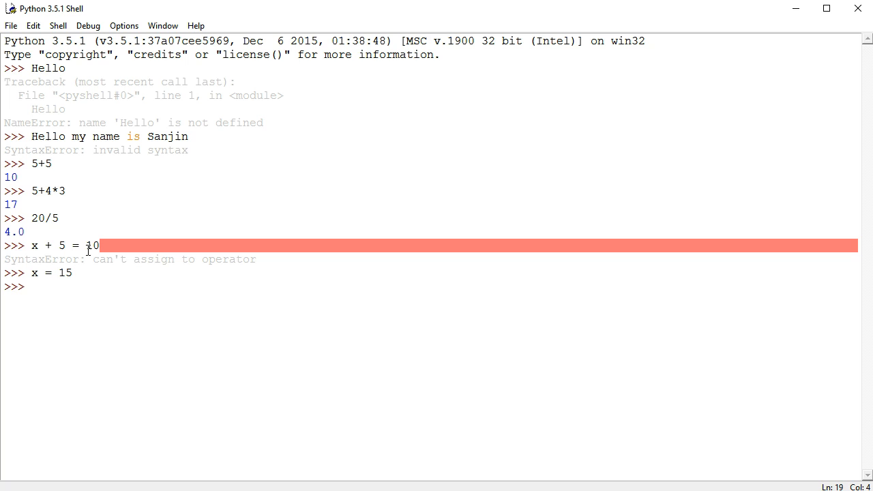
pyautogui.write('x')
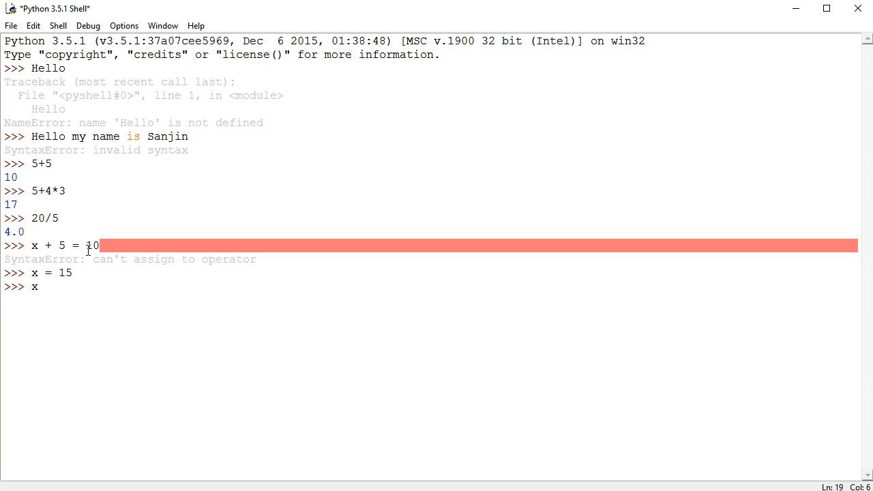
pyautogui.write('x + 4')
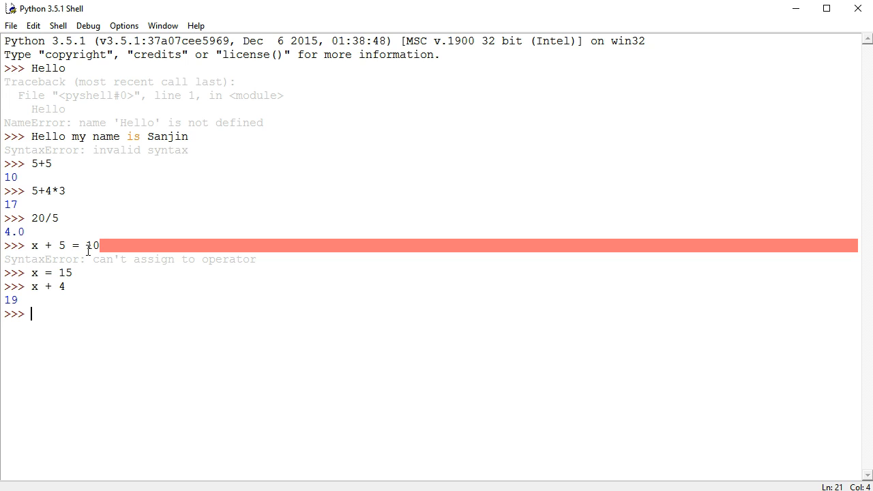
# Evaluate (x+3)/2 giving 9.0 and echo x alone to show 15
pyautogui.write('(x')
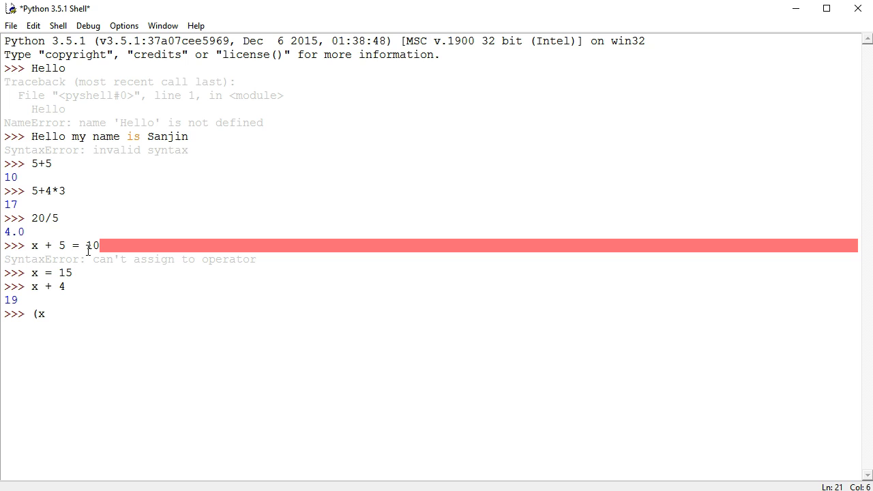
pyautogui.write('=3')
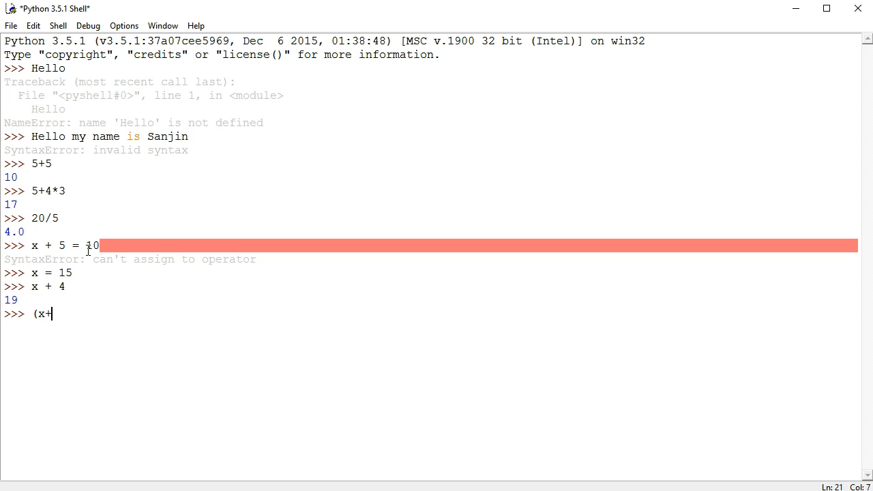
pyautogui.write('3)')
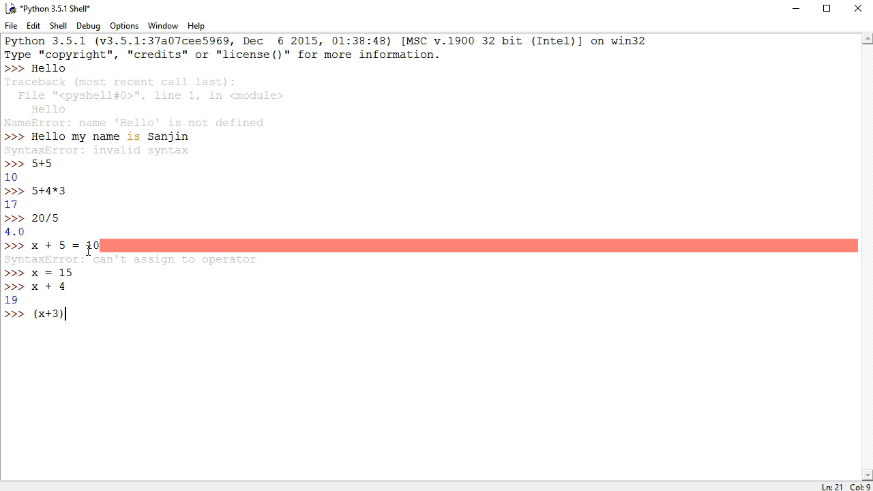
pyautogui.write('/2')
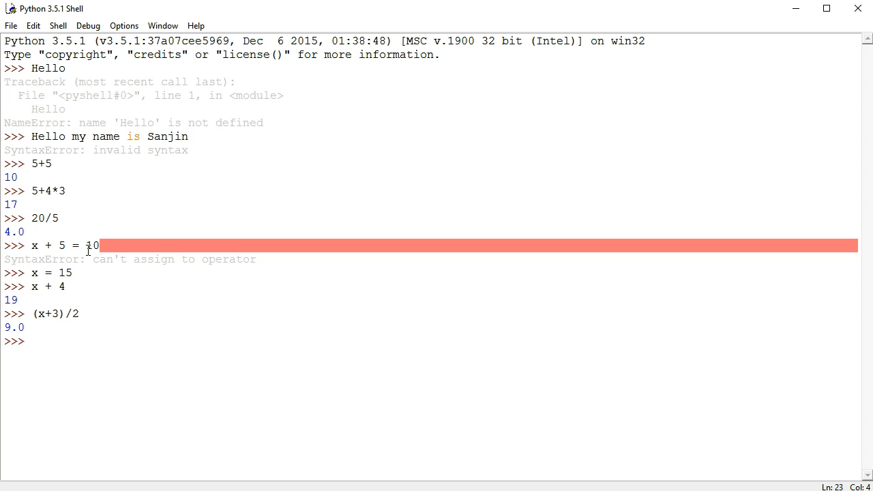
pyautogui.write('x')
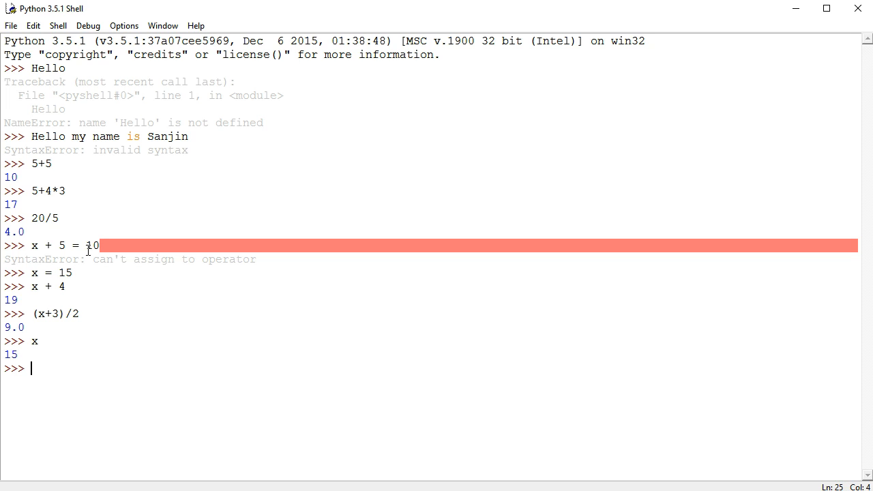
pyautogui.doubleClick(43, 273)
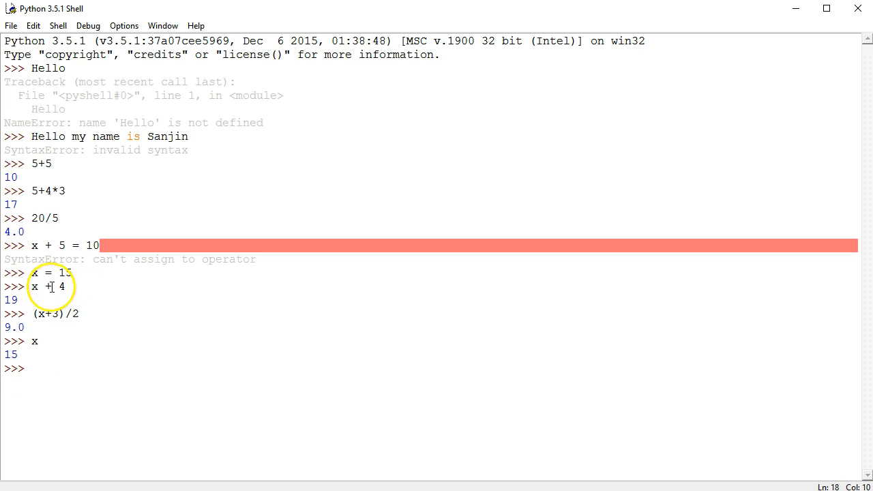
pyautogui.moveTo(73, 363)
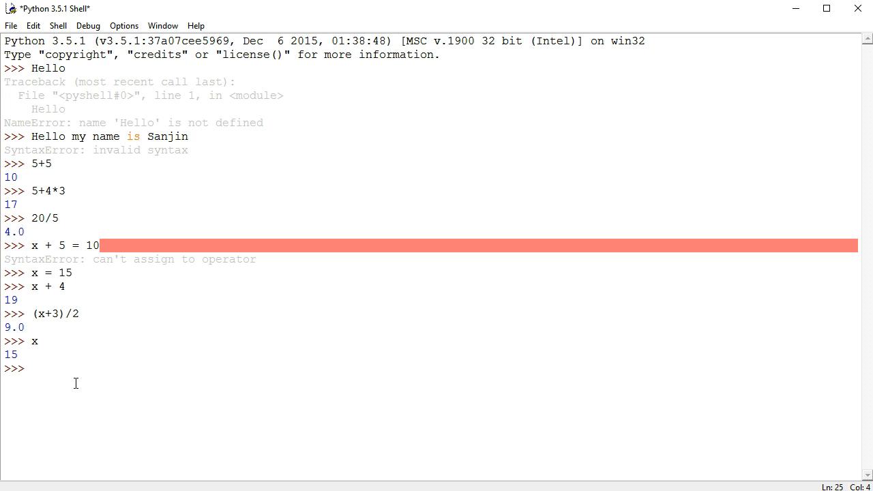
# Assign name = 'Sanjin' with quotes after an unquoted attempt, then echo name
pyautogui.write('na')
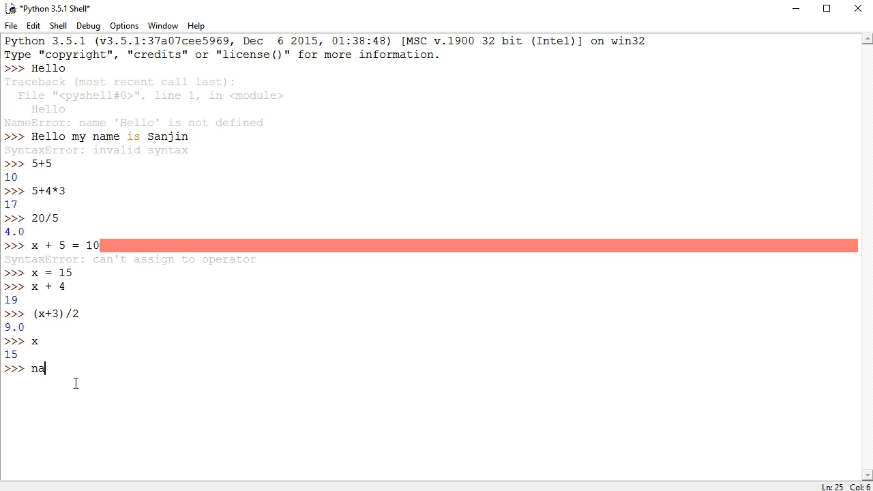
pyautogui.write('me =')
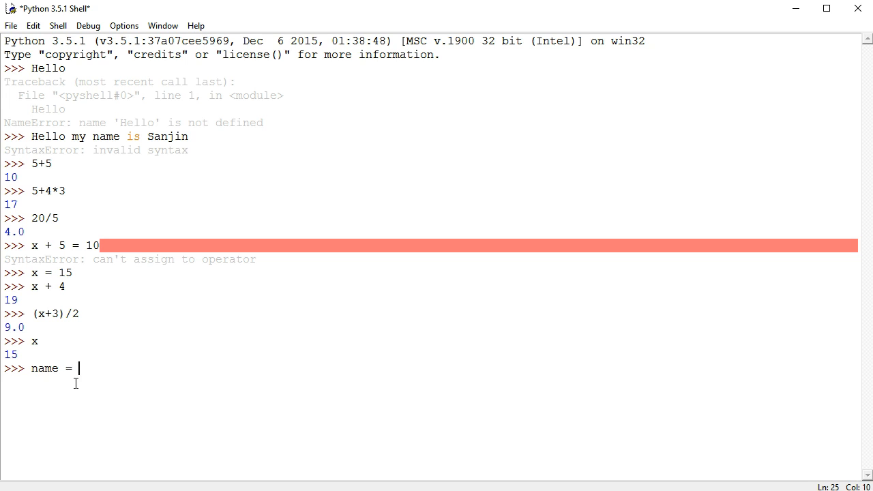
pyautogui.write('Sanjin')
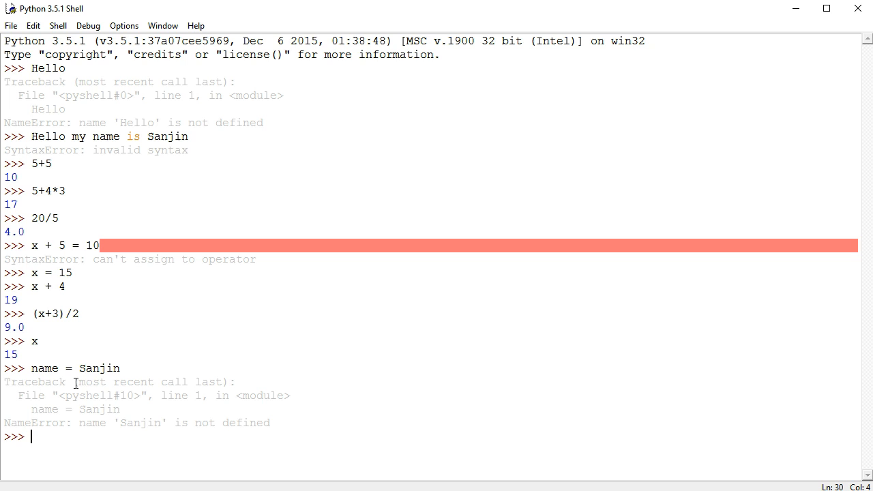
pyautogui.write('name =')
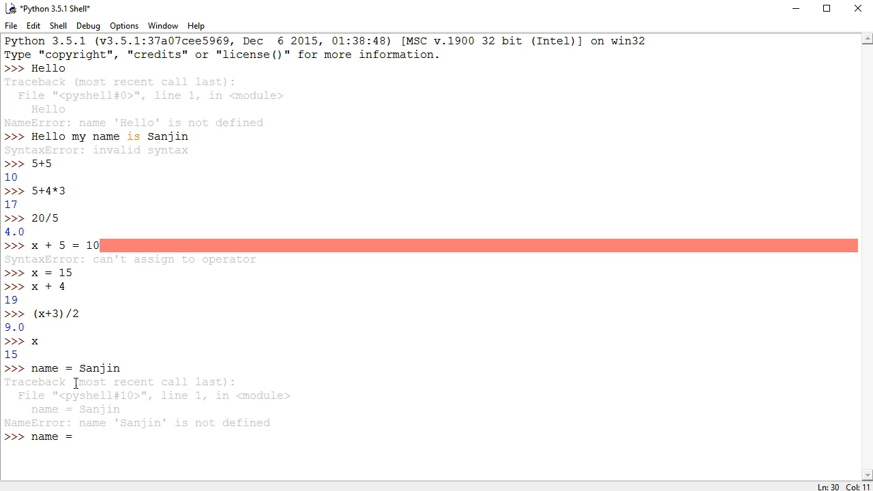
pyautogui.write("'San")
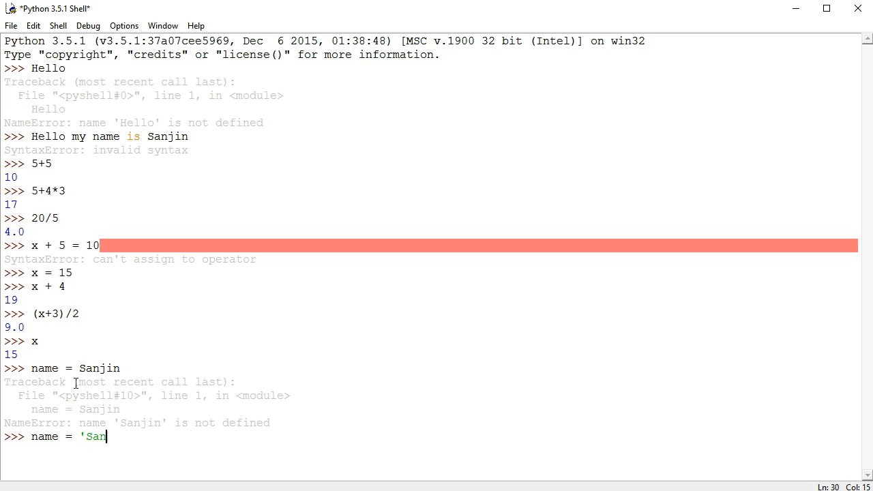
pyautogui.write("jin'")
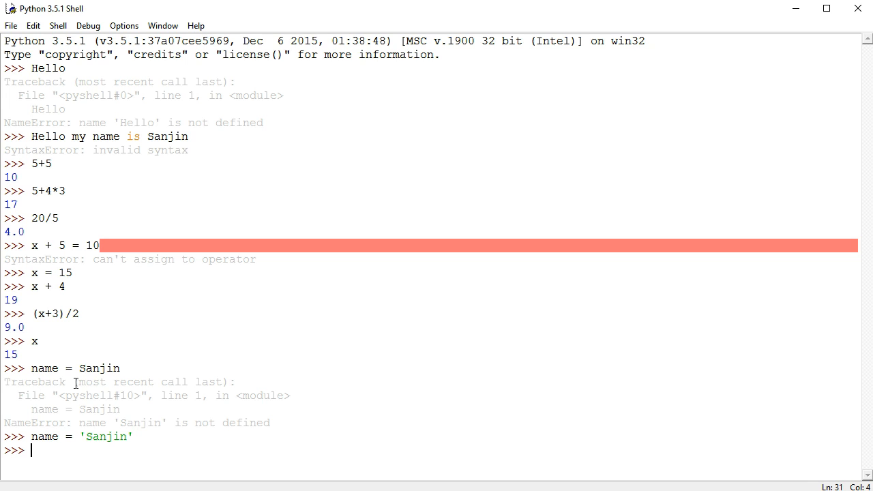
pyautogui.write('name')
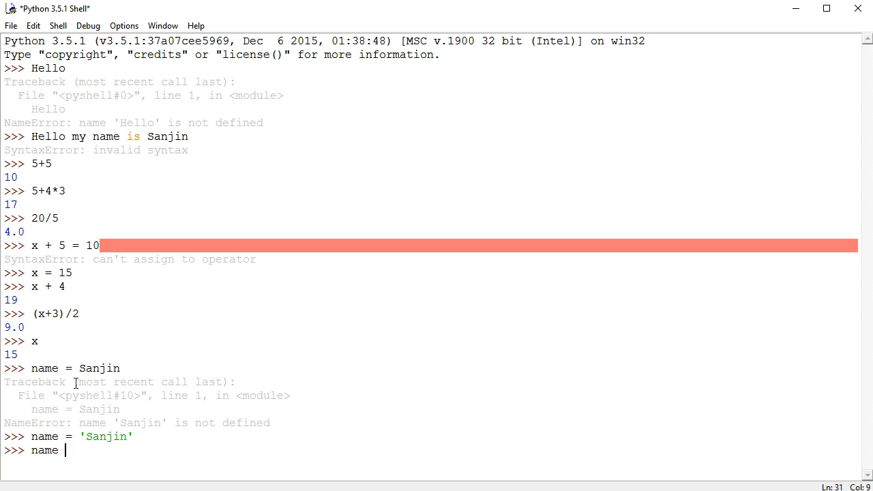
pyautogui.press('BackSpace')
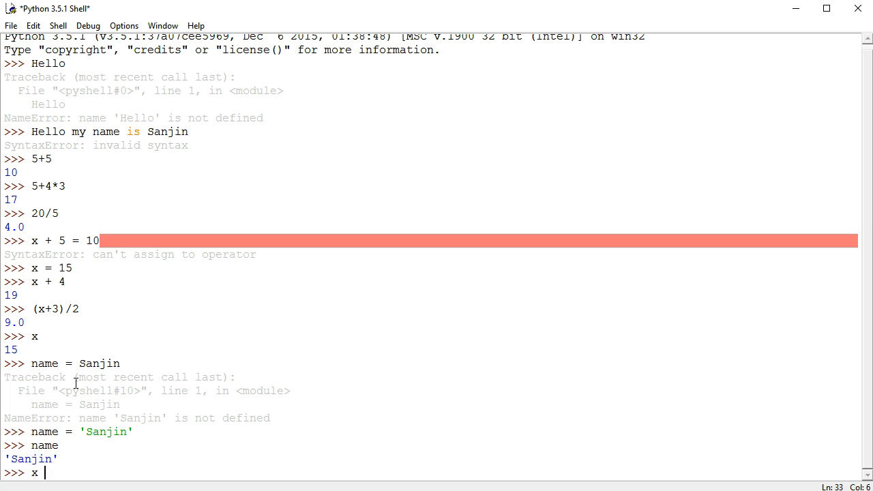
# Reassign x to the text '15' and evaluate x + 5, which raises a TypeError
pyautogui.write('=')
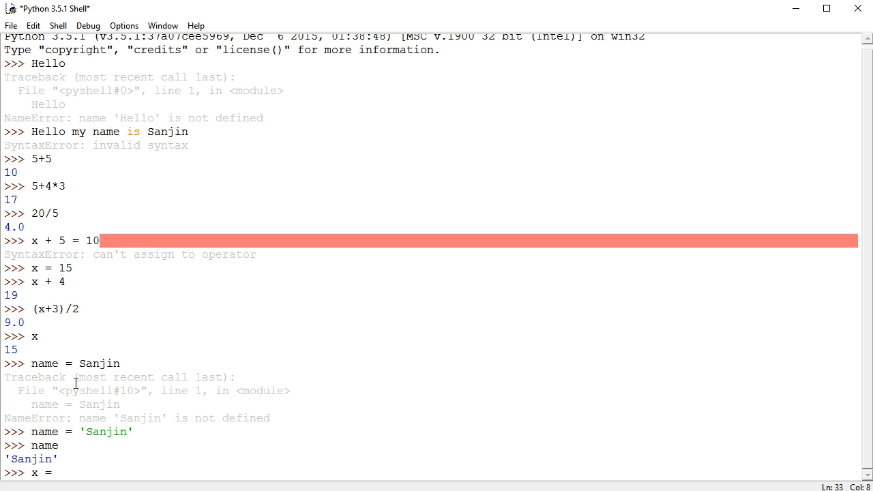
pyautogui.write("'")
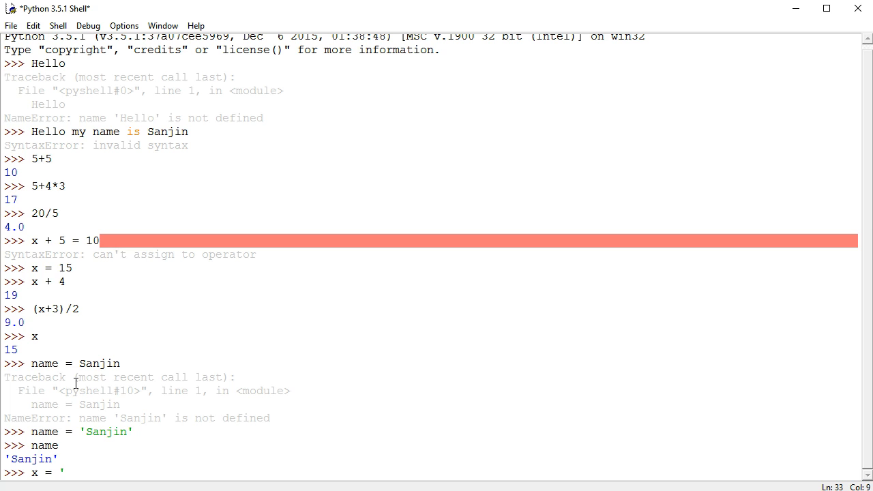
pyautogui.write('15')
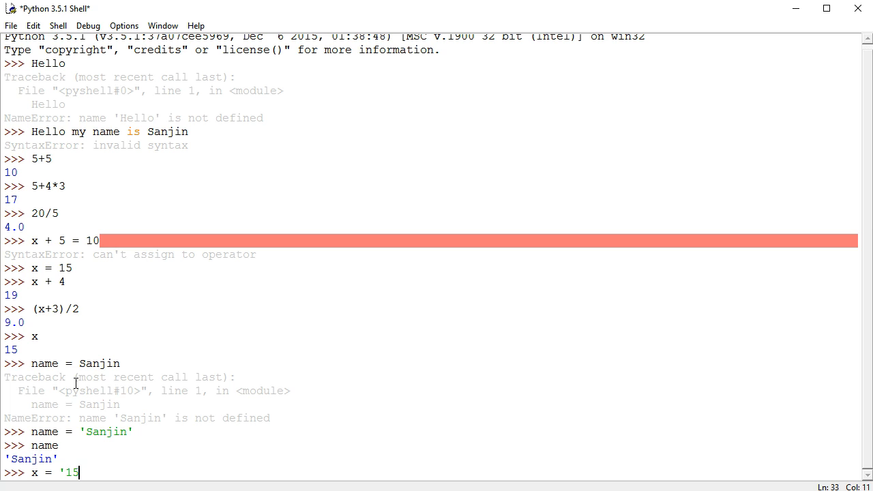
pyautogui.write(';')
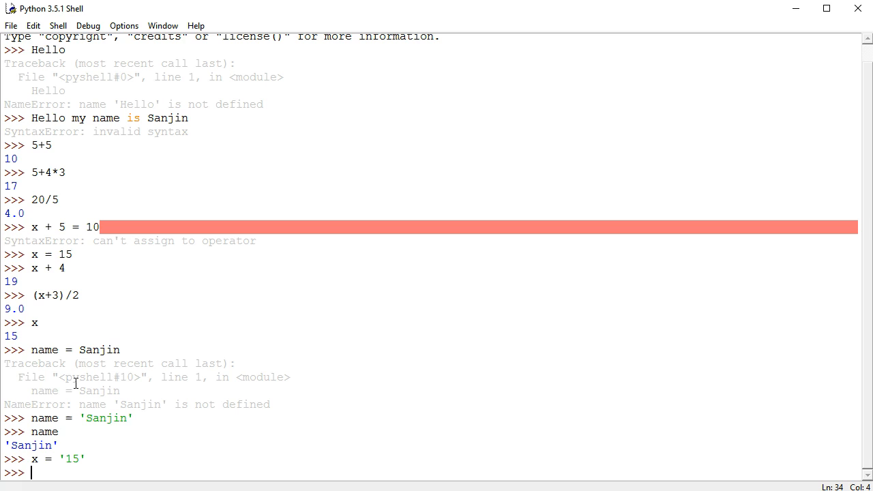
pyautogui.write('x +')
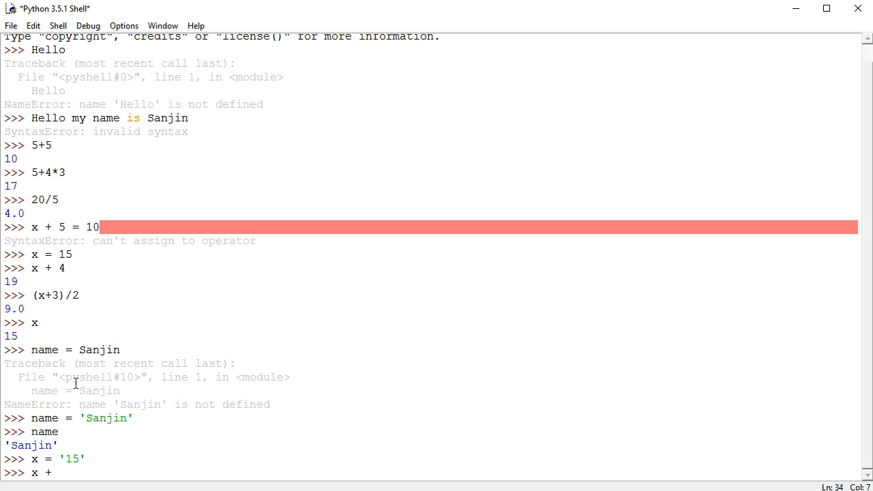
pyautogui.press('Return')
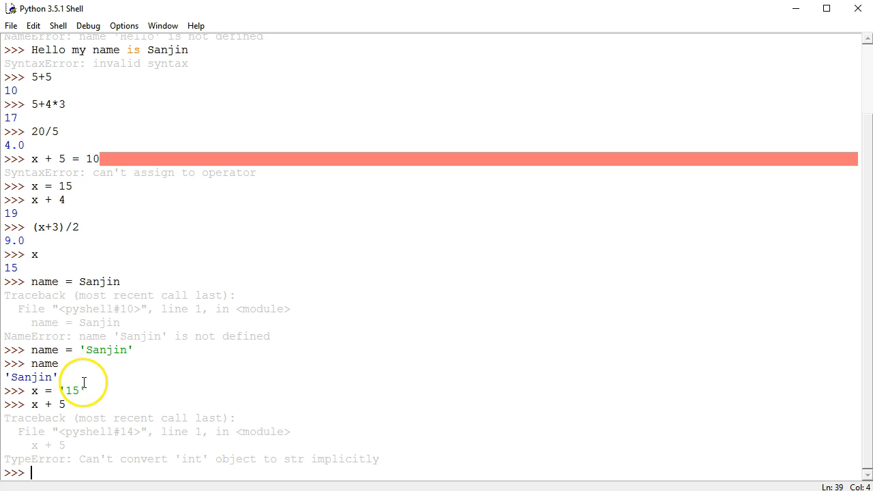
pyautogui.doubleClick(71, 390)
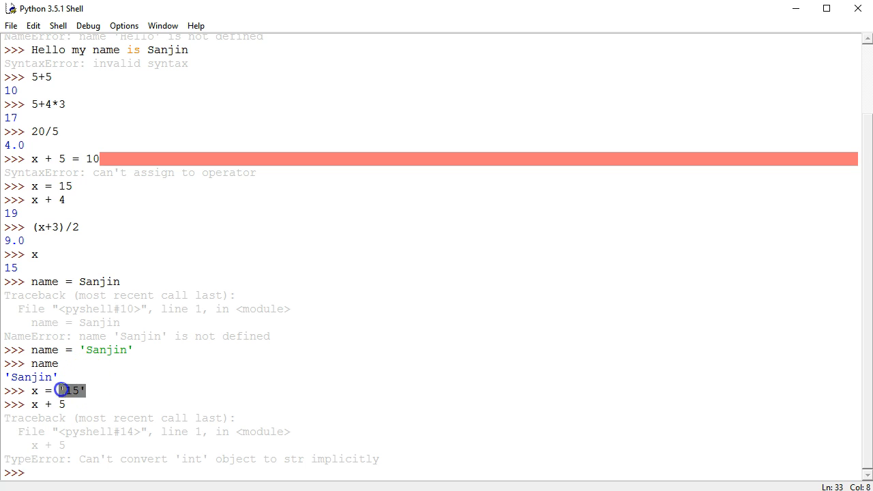
pyautogui.click(86, 390)
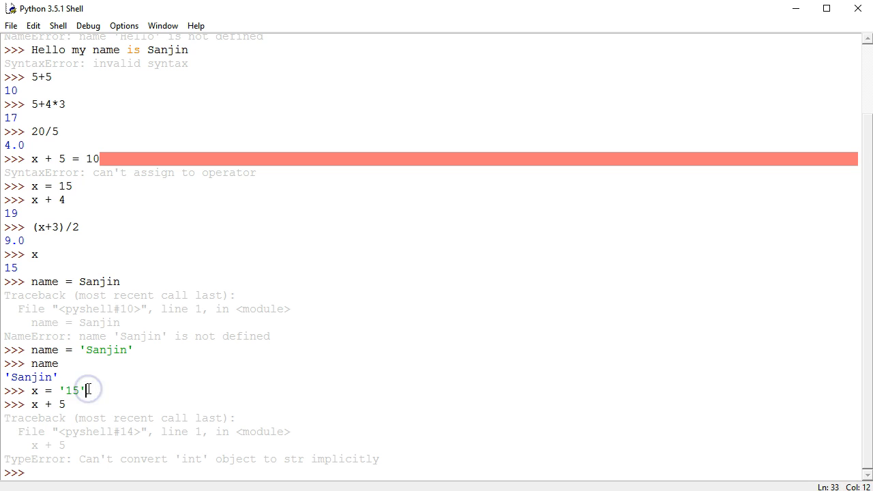
pyautogui.moveTo(117, 473)
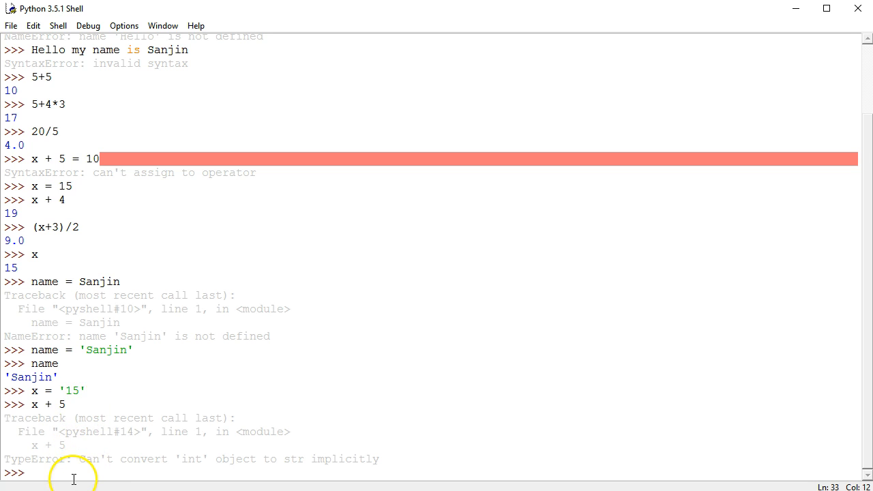
# Evaluate name + x to join both strings into 'Sanjin15'
pyautogui.write('na')
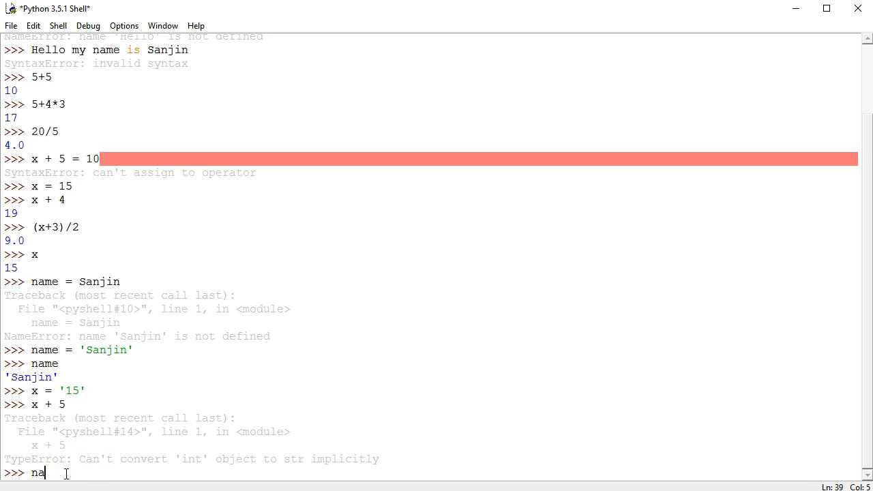
pyautogui.write('me')
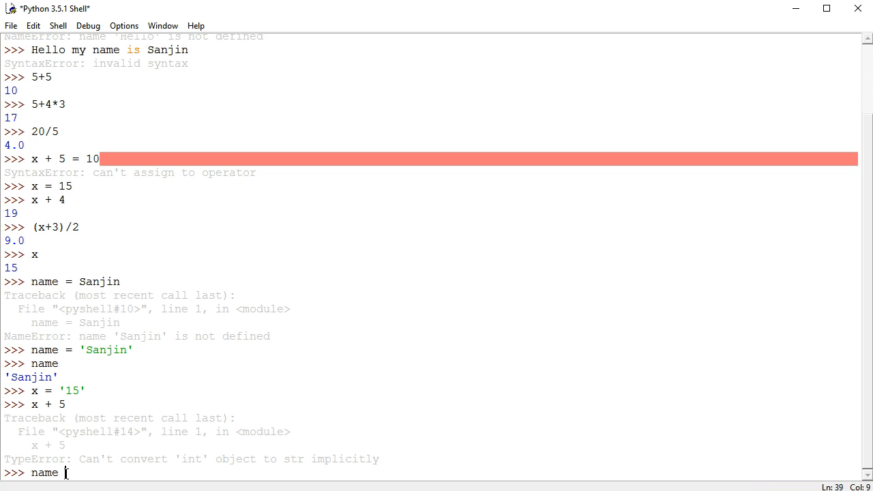
pyautogui.write('+ x')
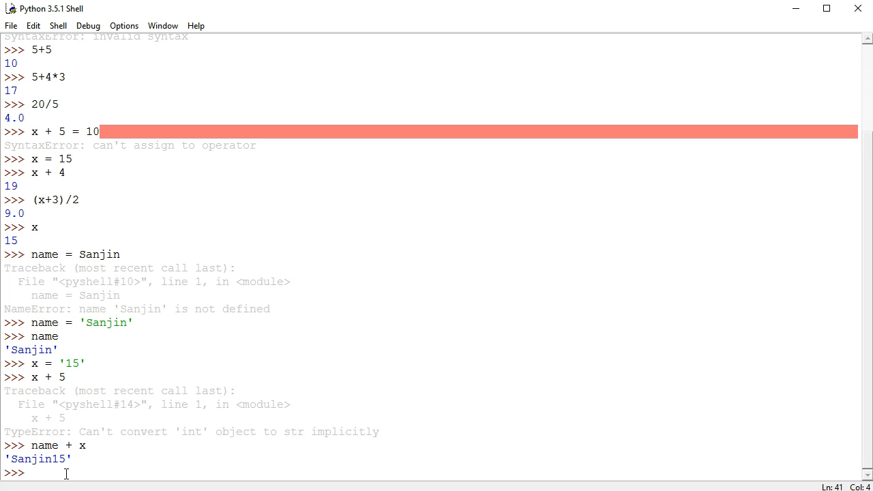
# Check type(x) reporting str, assign an integer to y and check type(y) reporting int
pyautogui.write('t')
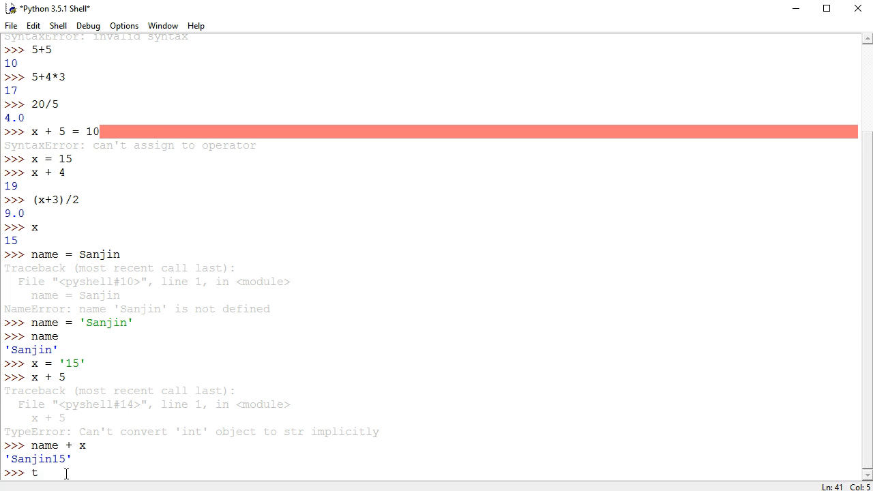
pyautogui.write('ype (')
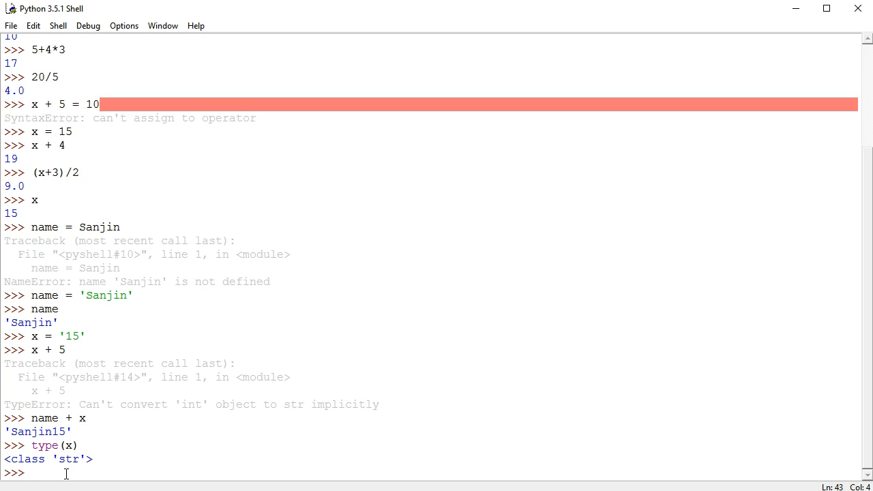
pyautogui.write('x')
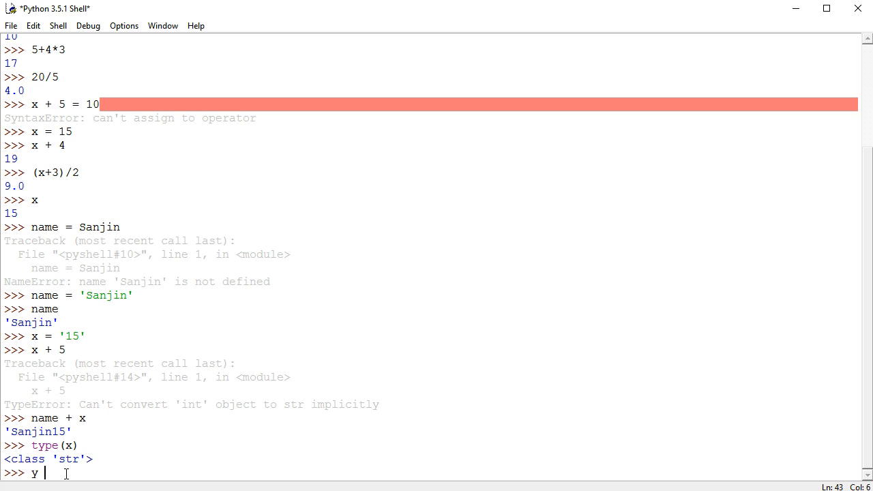
pyautogui.write('= 26')
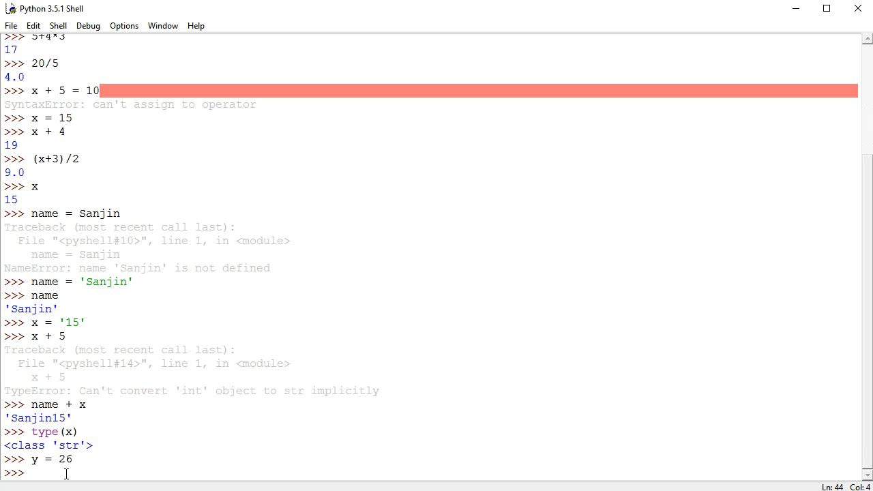
pyautogui.write('type(y')
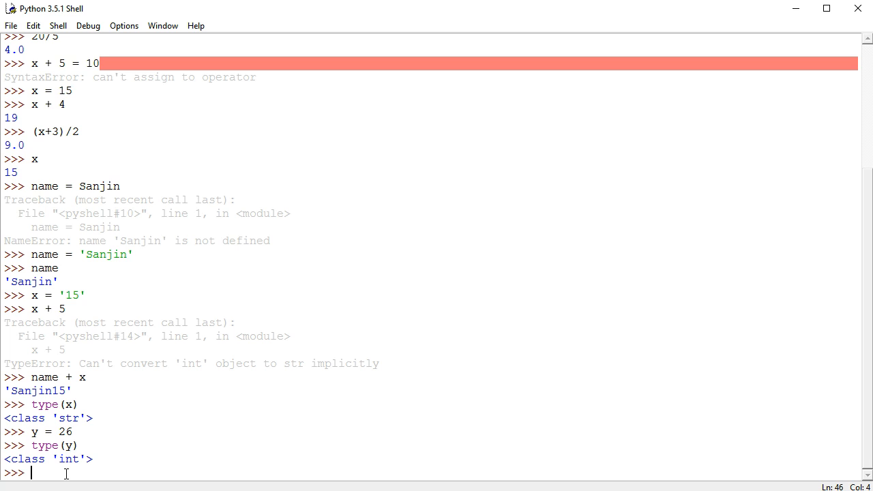
# Assign g = 23 and q = y/g giving 1.1304347826086956, then check type(q) reporting float
pyautogui.write('g = 23')
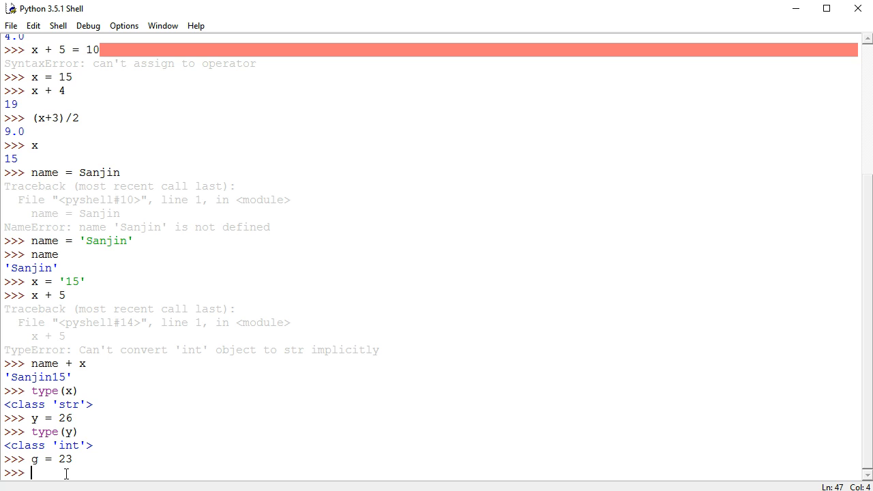
pyautogui.write('g')
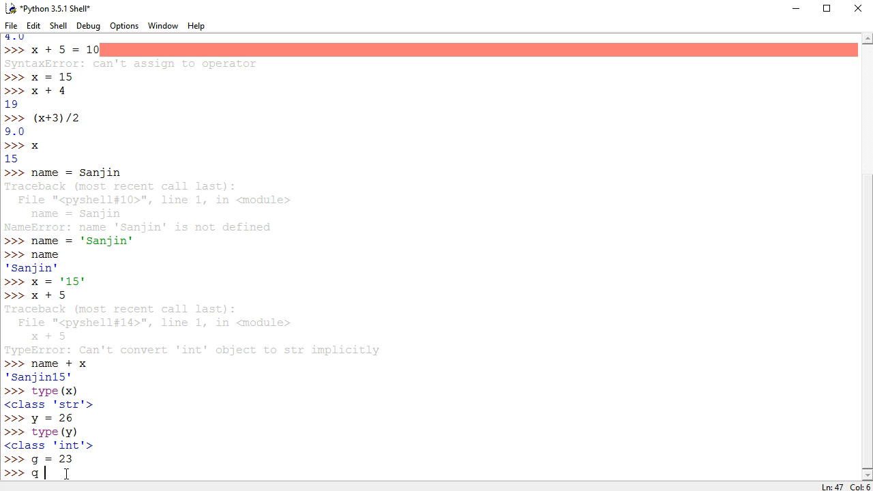
pyautogui.write('=')
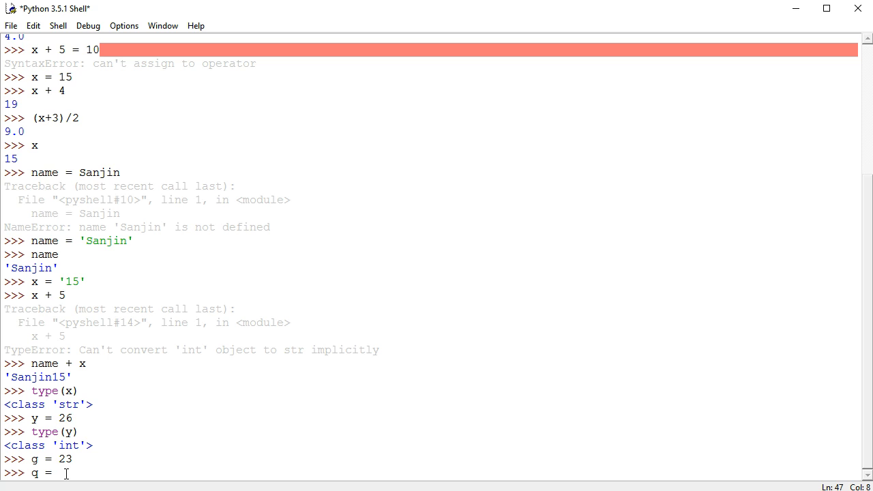
pyautogui.write('y/g')
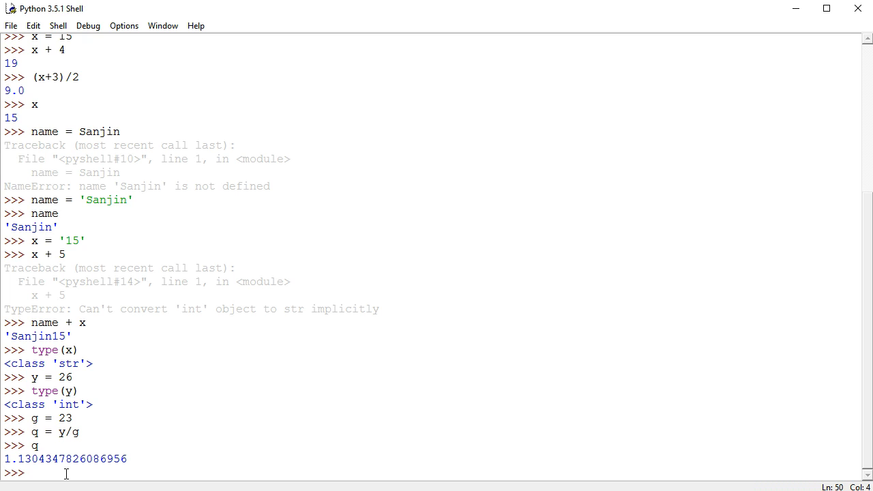
pyautogui.write('type')
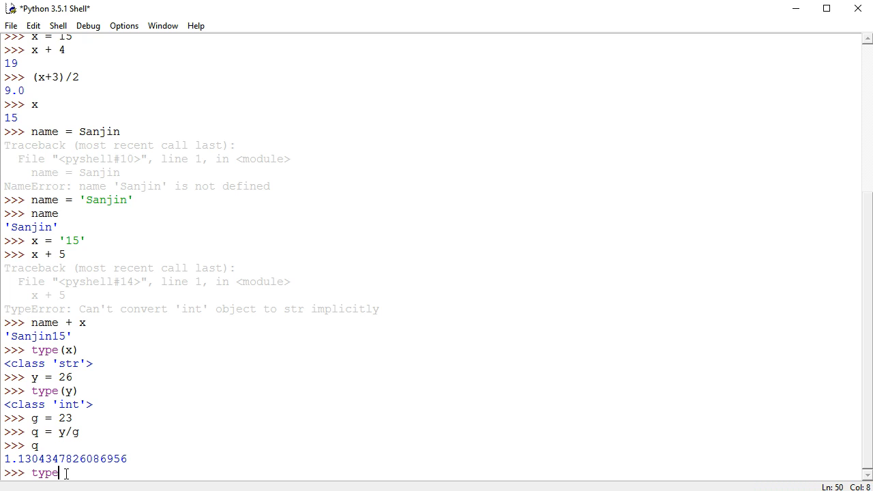
pyautogui.write('(q')
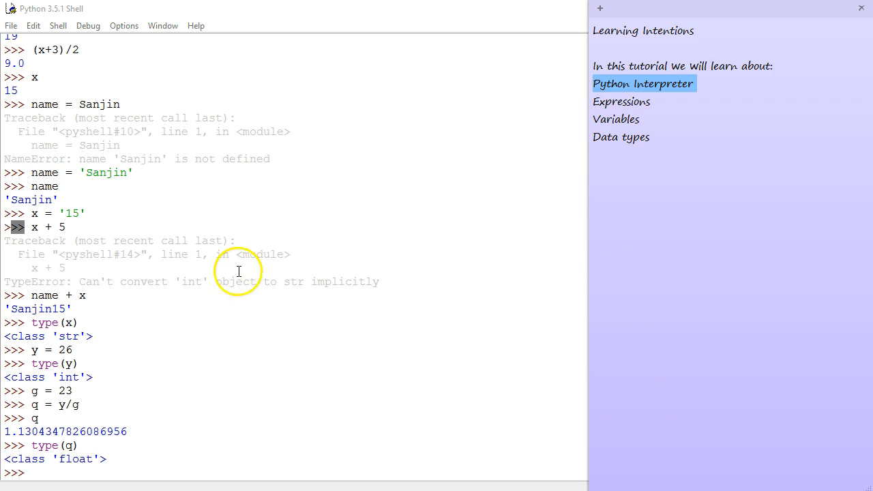
pyautogui.moveTo(65, 262)
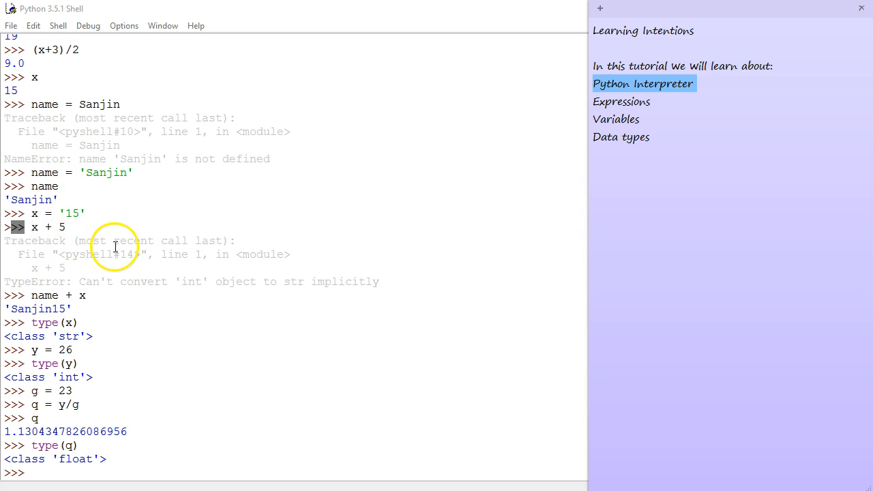
pyautogui.moveTo(104, 251)
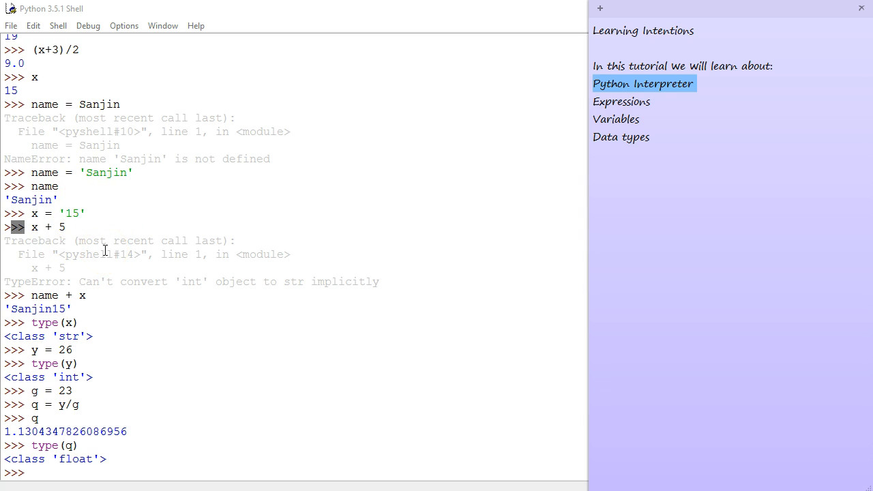
pyautogui.moveTo(128, 316)
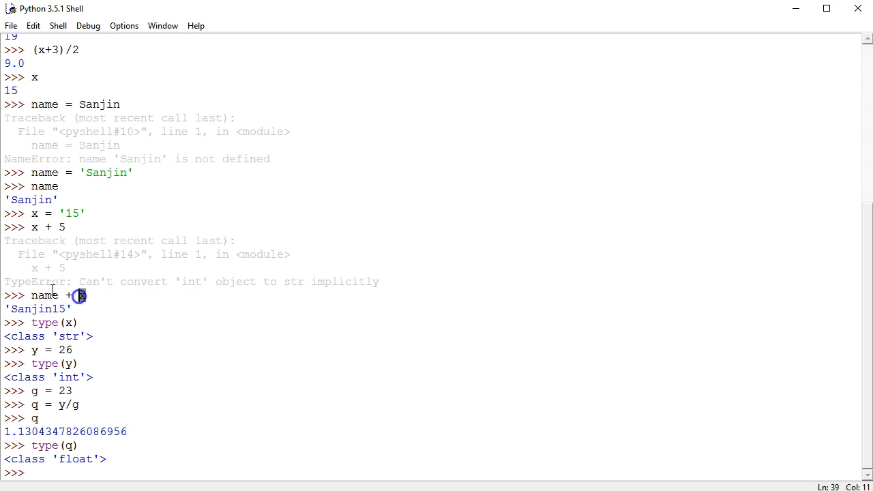
pyautogui.doubleClick(38, 308)
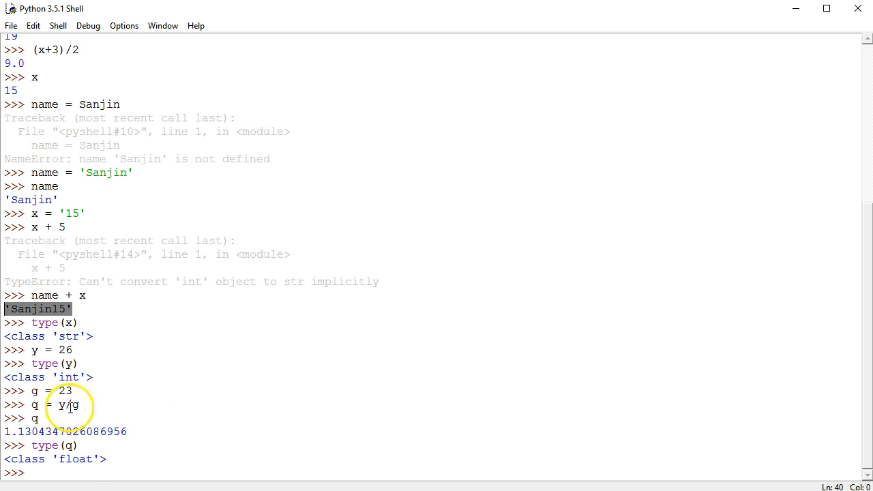
pyautogui.moveTo(90, 408)
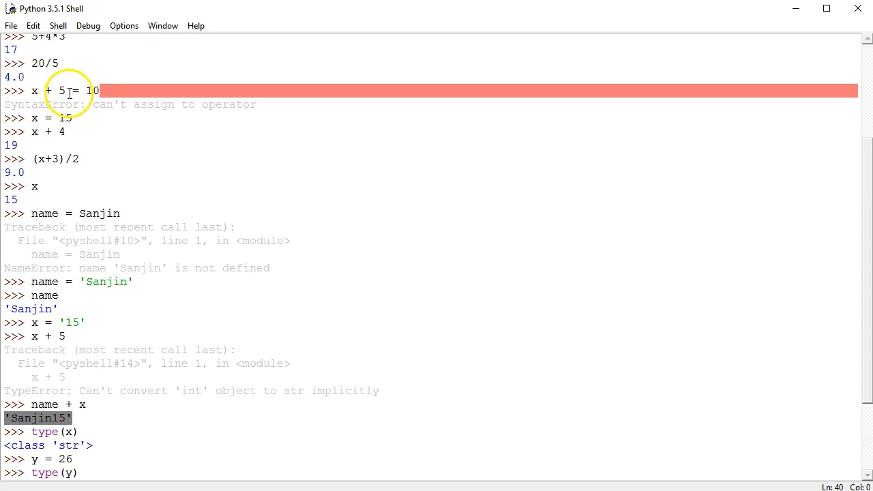
pyautogui.moveTo(76, 164)
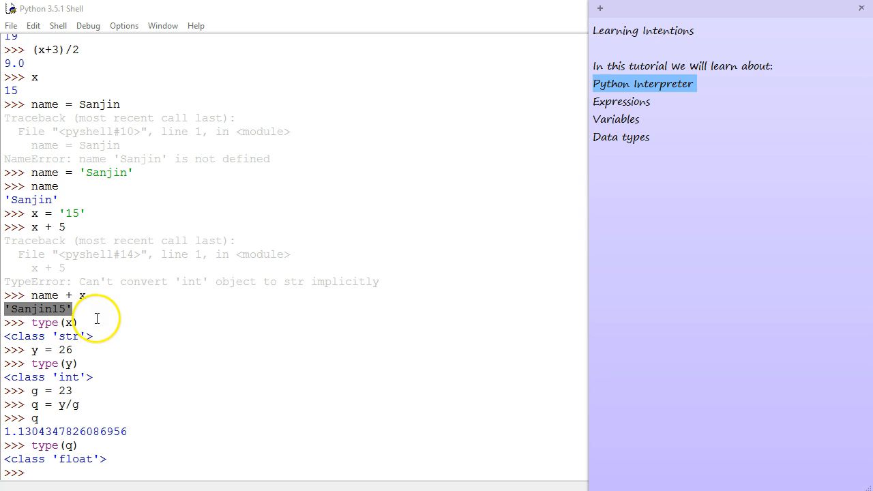
pyautogui.moveTo(123, 458)
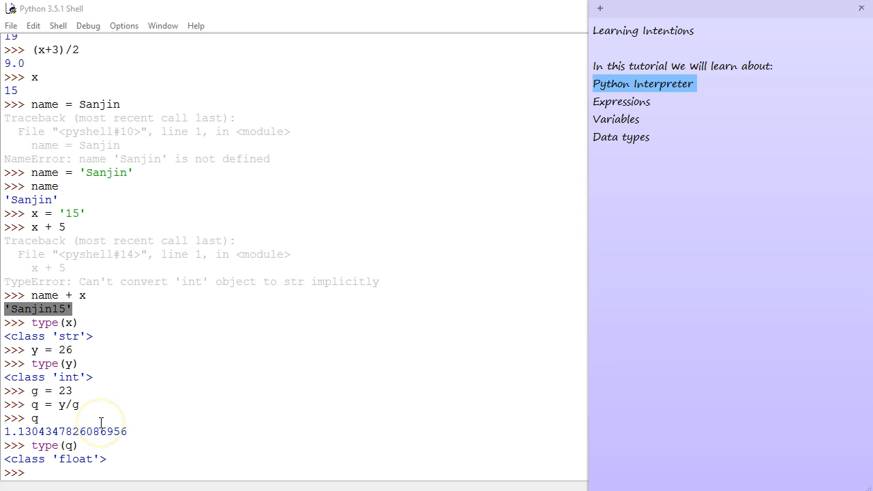
pyautogui.moveTo(60, 480)
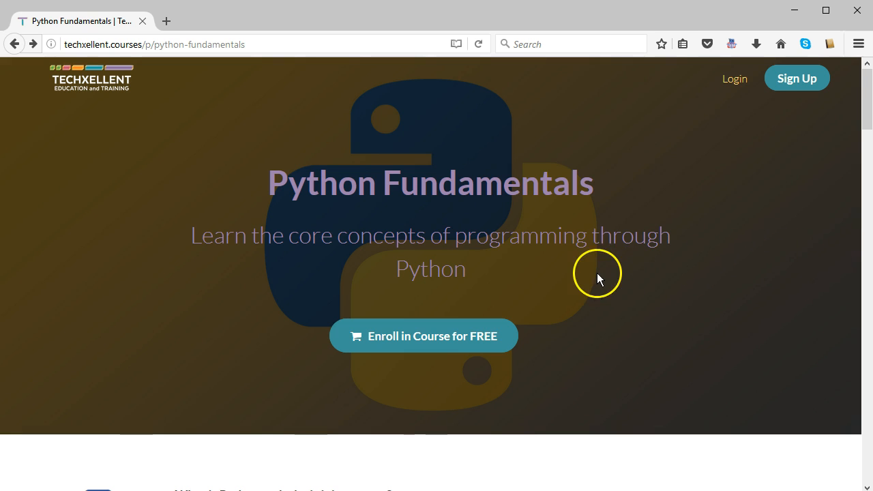
pyautogui.moveTo(584, 283)
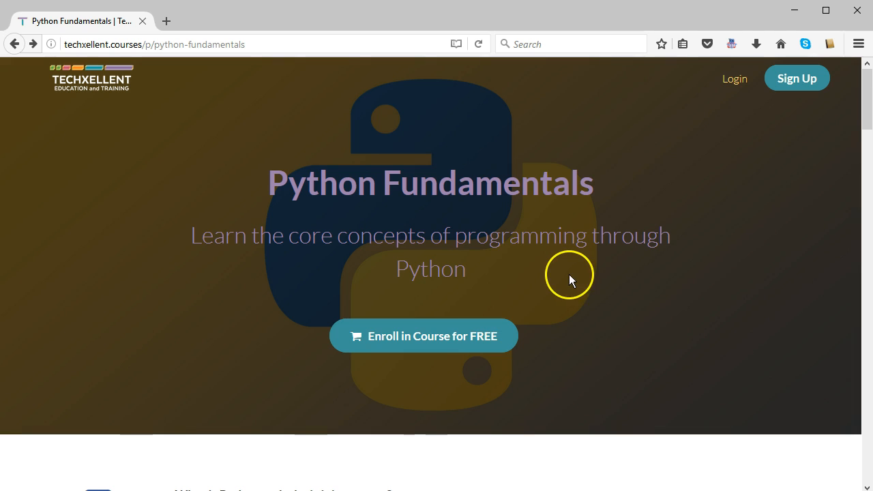
pyautogui.moveTo(510, 290)
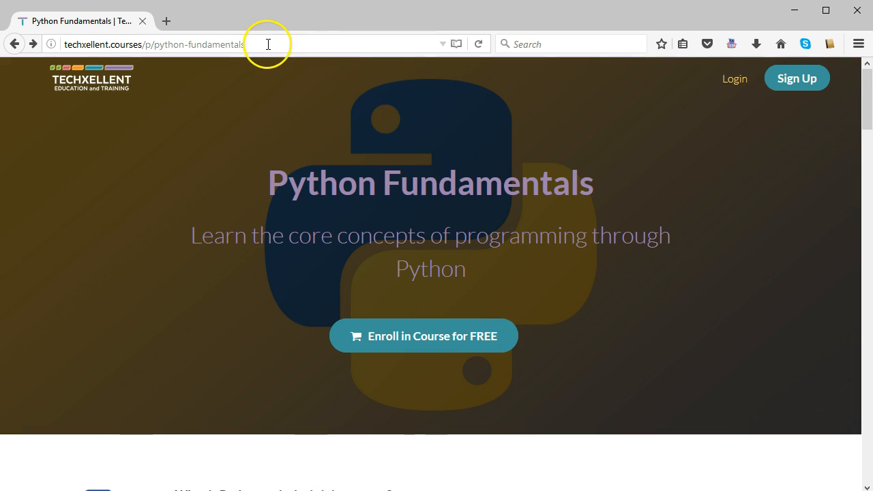
pyautogui.moveTo(92, 129)
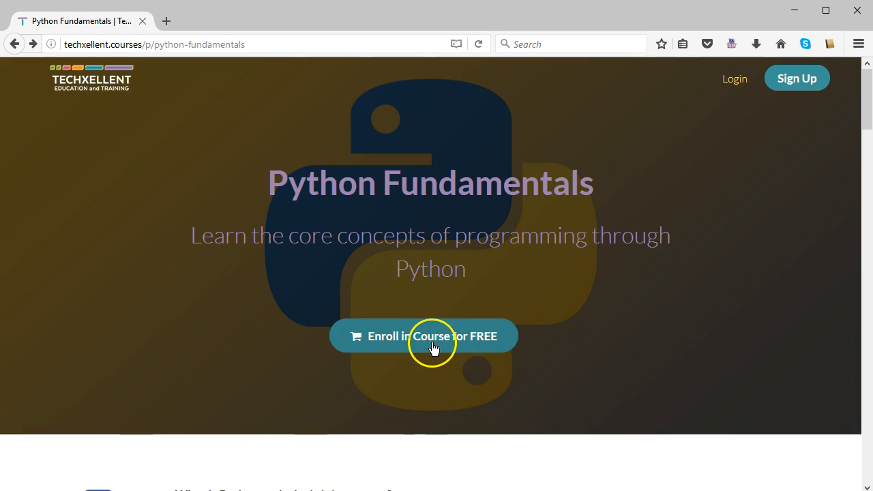
# Start free enrolment and fill the sign-up form with name joe, an e-mail and passwords
pyautogui.click(433, 336)
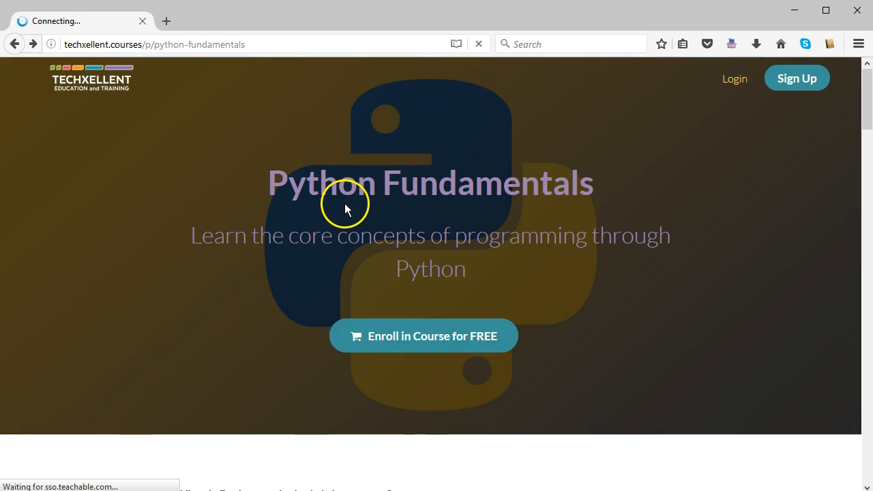
pyautogui.click(423, 336)
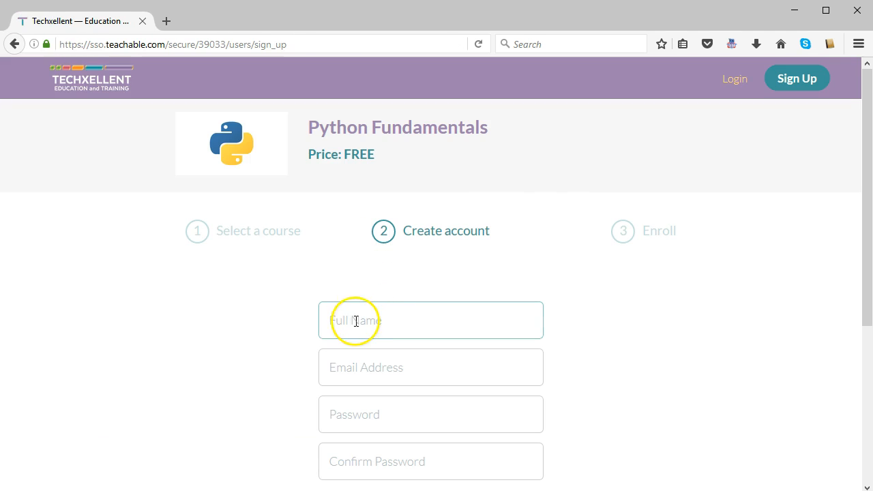
pyautogui.write('joe')
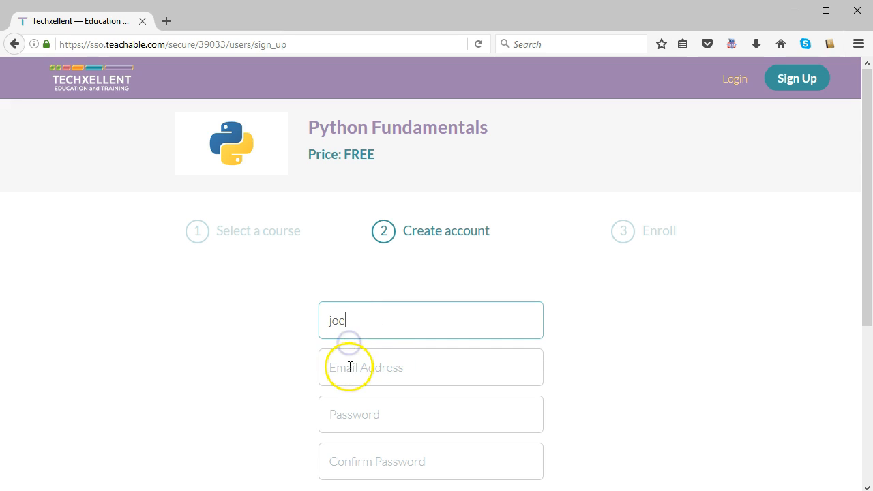
pyautogui.click(432, 367)
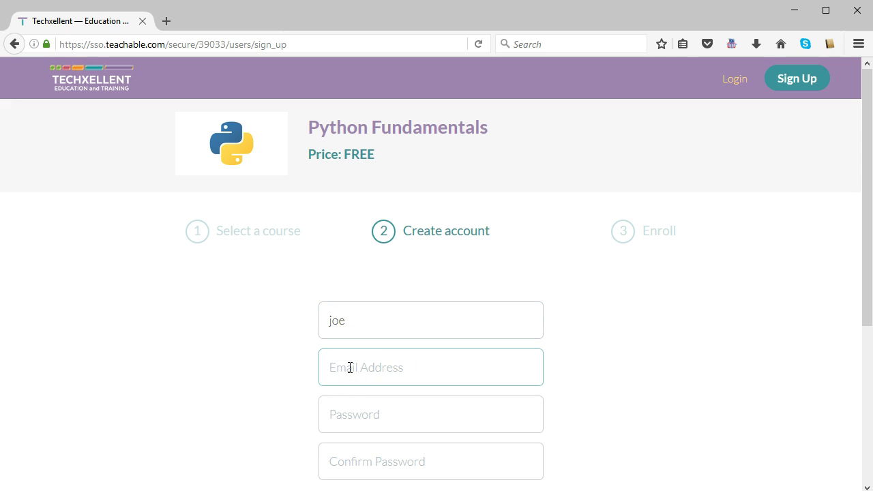
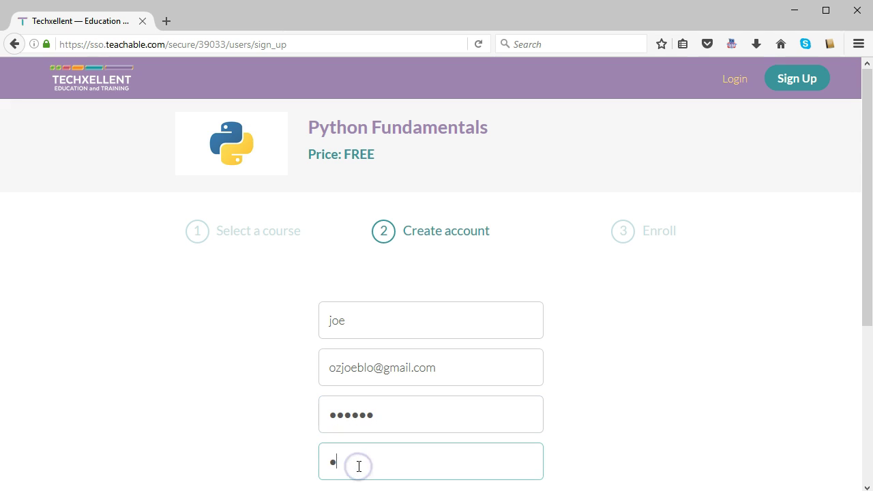
pyautogui.write('•••')
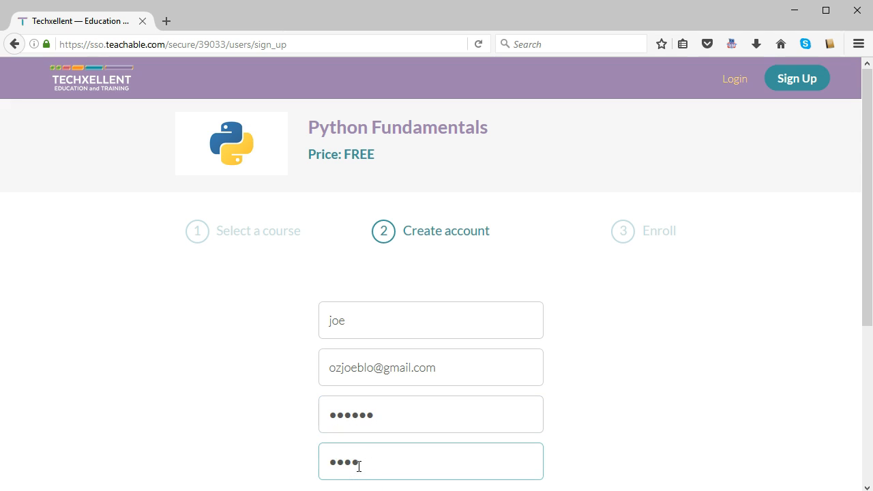
pyautogui.press('Backspace')
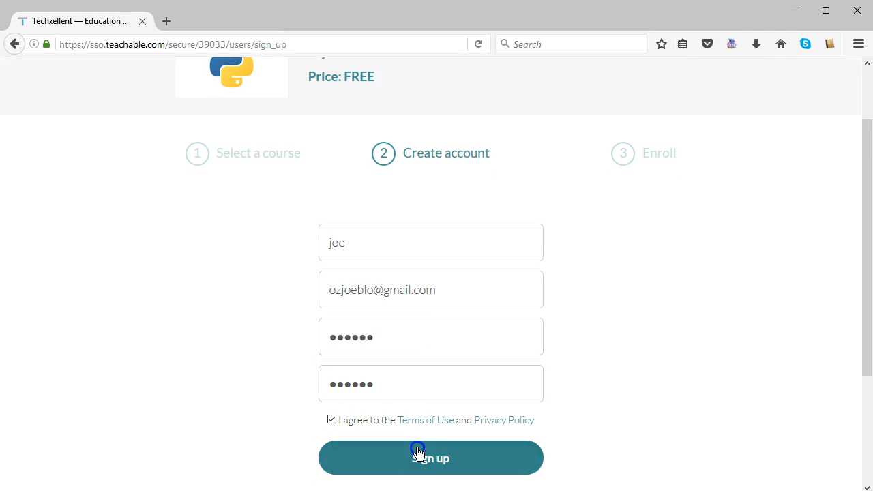
# Submit the sign-up to create the account and enrol in Python Fundamentals
pyautogui.click(418, 458)
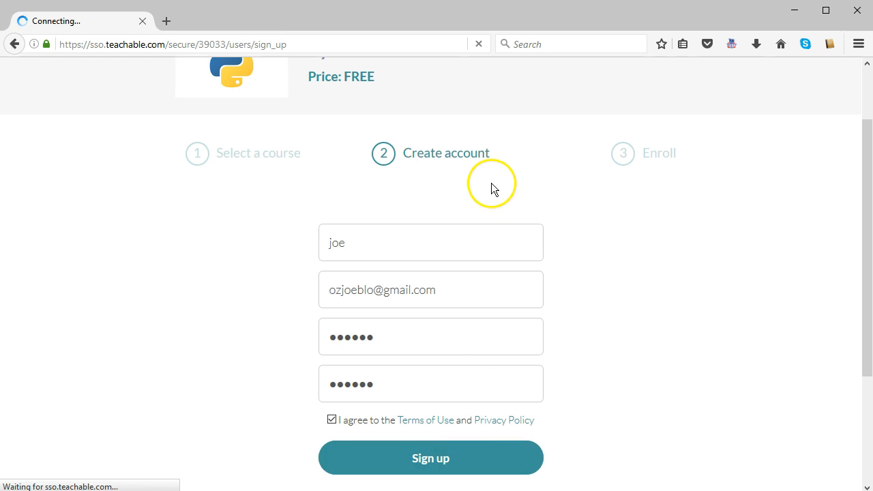
pyautogui.click(431, 458)
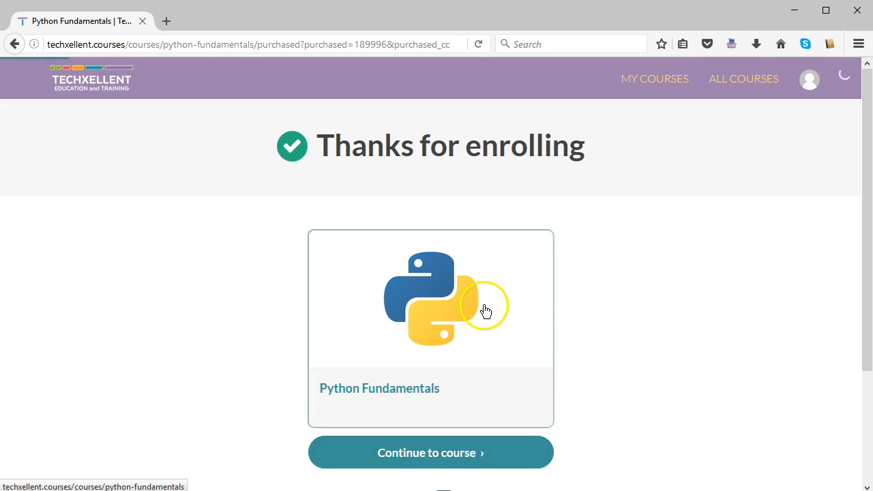
# Continue into the course and scroll the Guess the Number Game lesson to its Download section
pyautogui.click(431, 453)
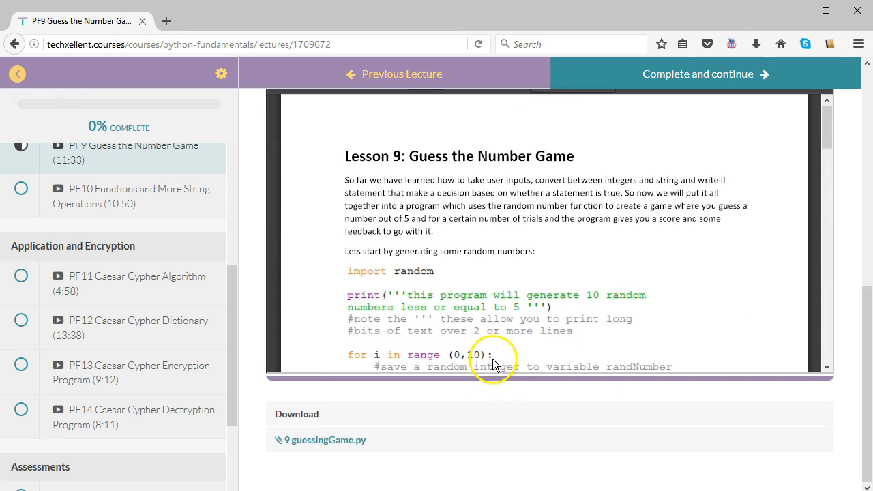
pyautogui.scroll(-3)
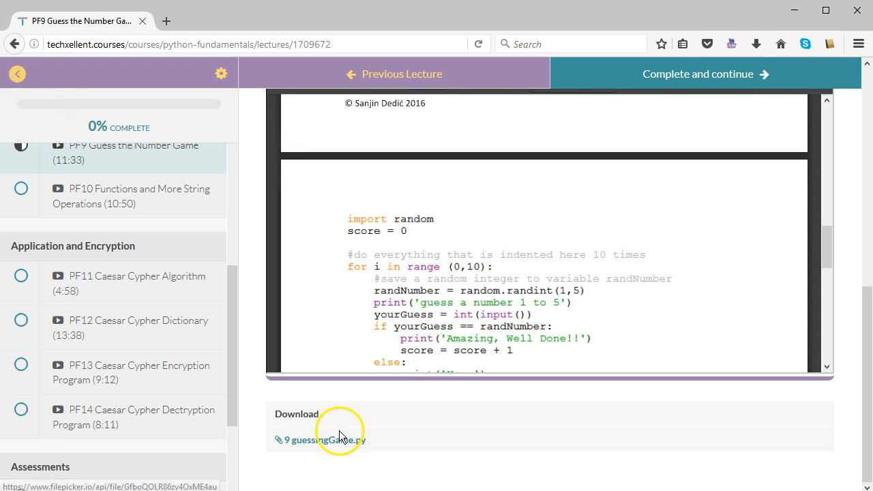
pyautogui.moveTo(318, 437)
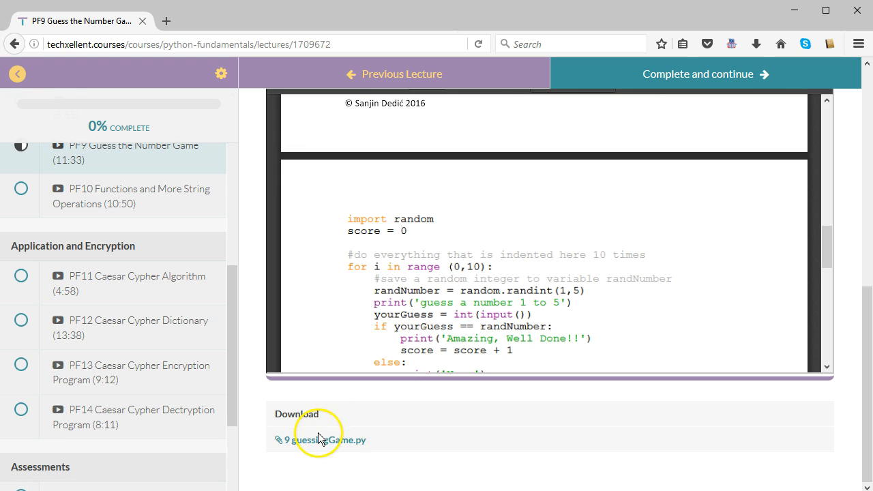